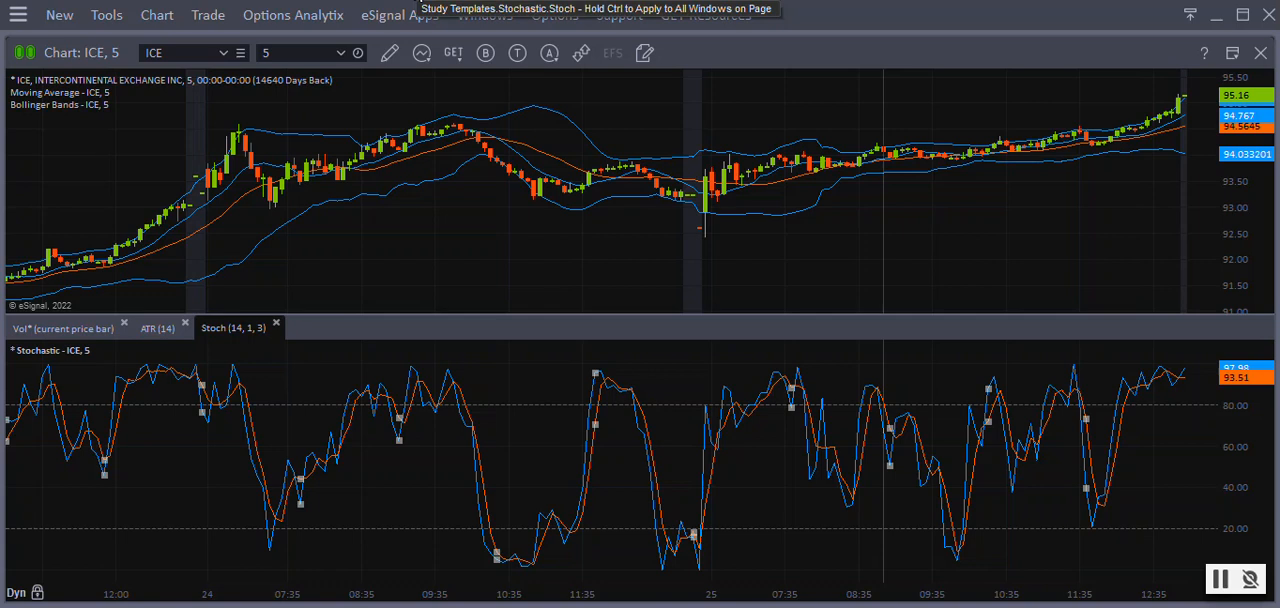
pyautogui.moveTo(1222, 571)
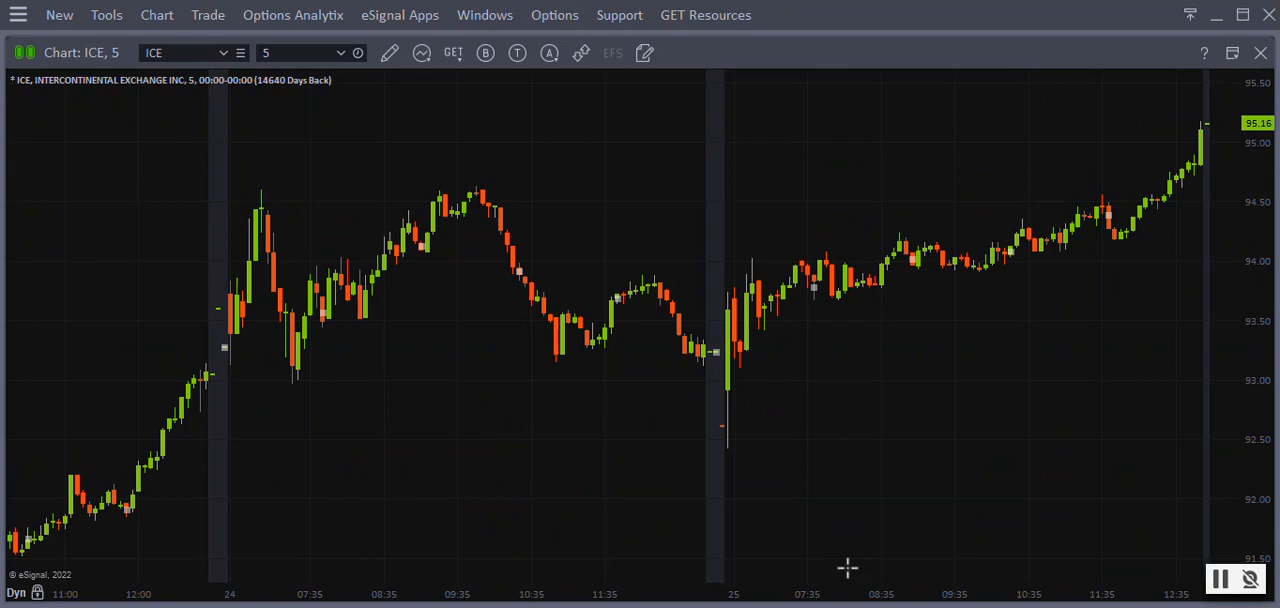
pyautogui.moveTo(820, 527)
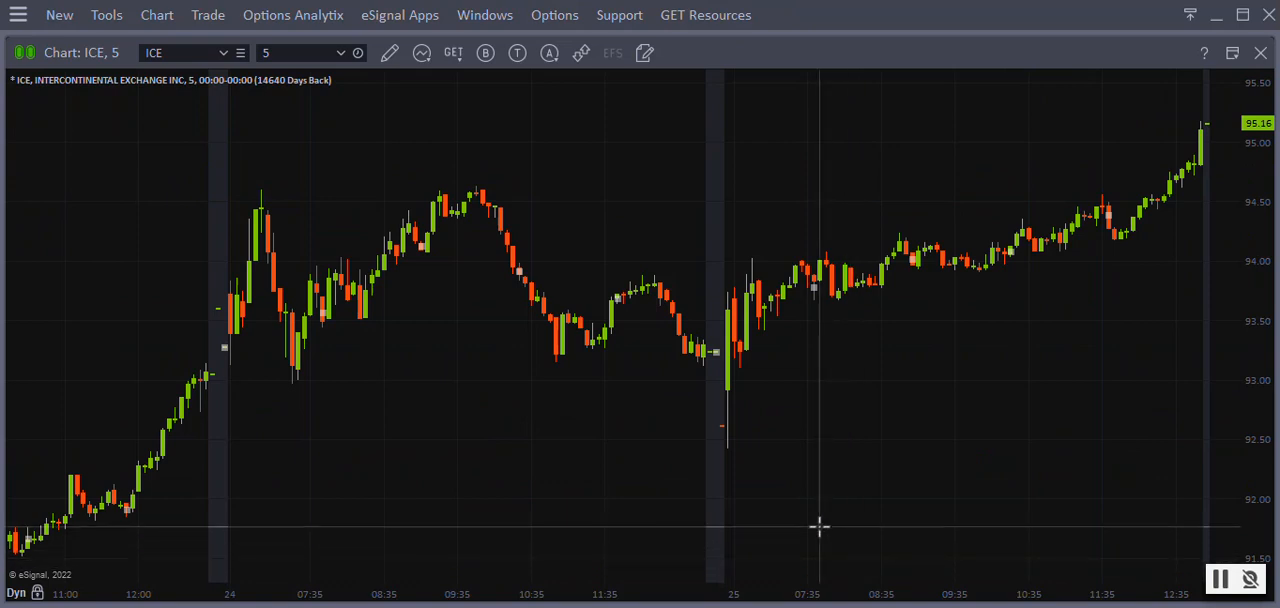
pyautogui.moveTo(735, 340)
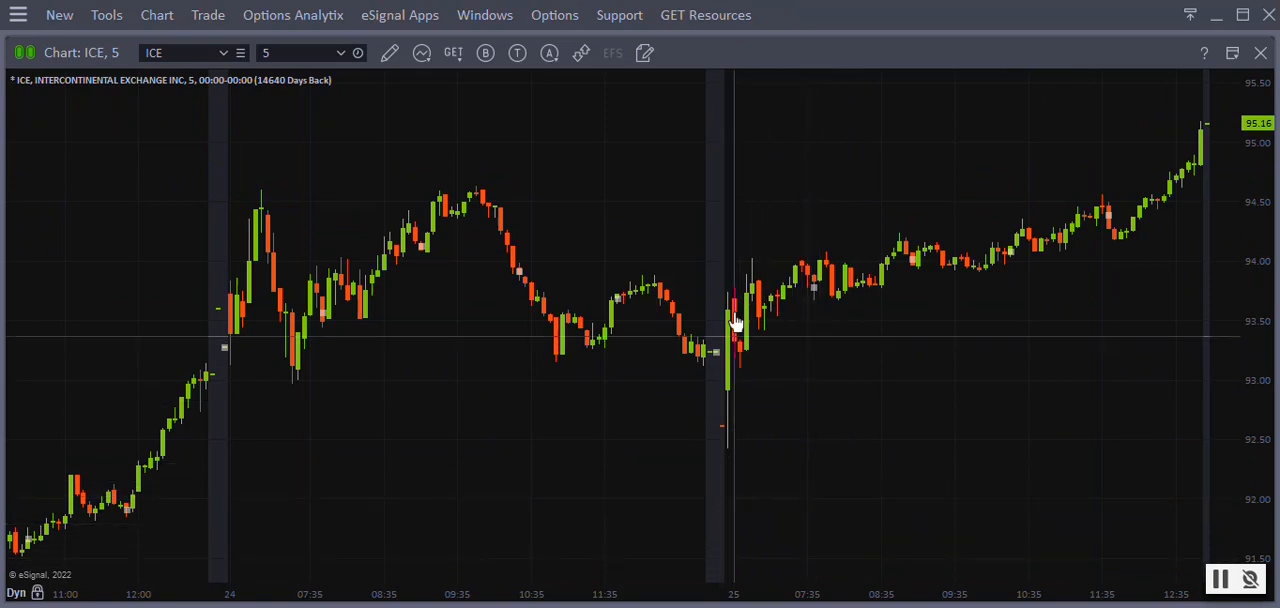
pyautogui.moveTo(715, 210)
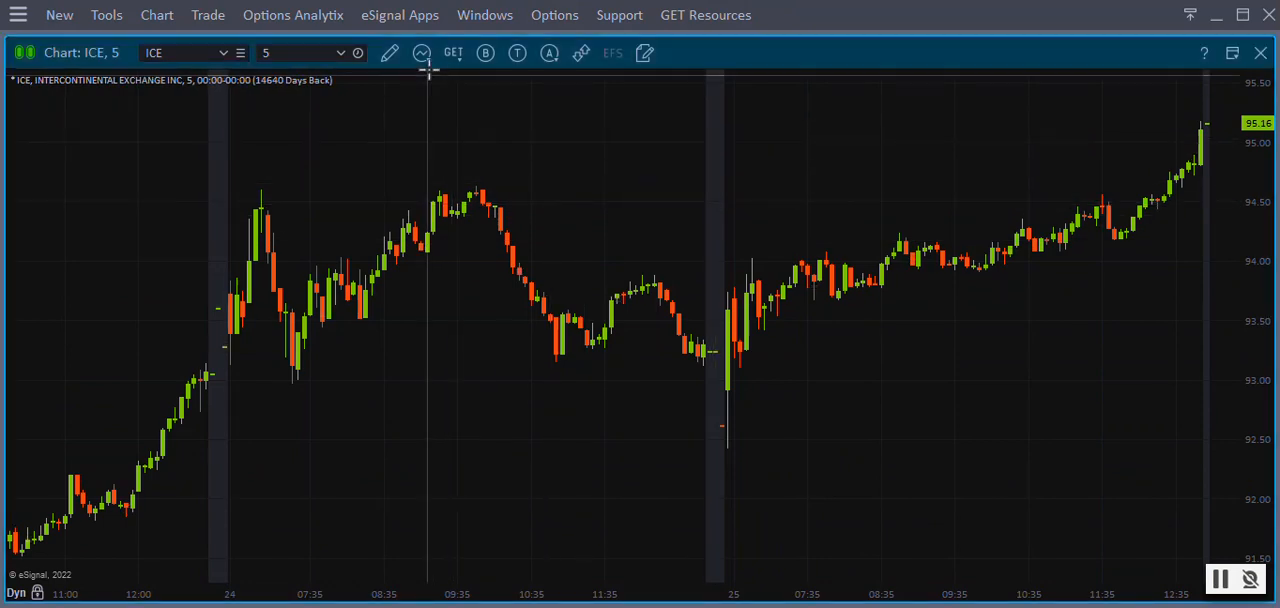
pyautogui.moveTo(421, 53)
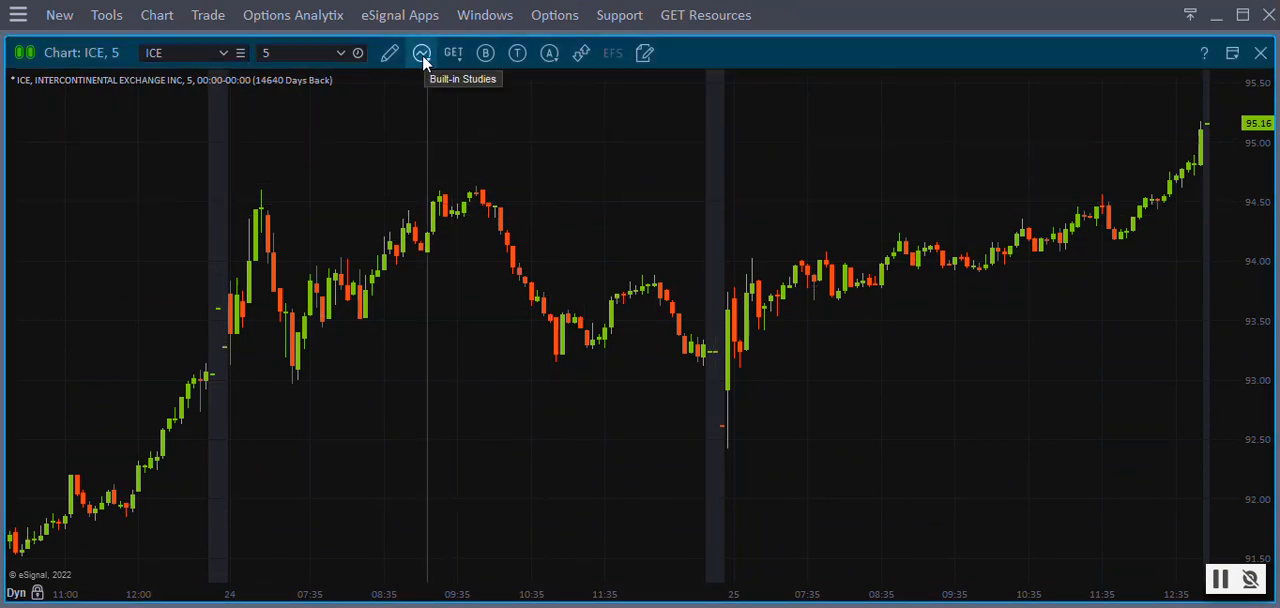
# Overlay Bollinger Bands on the ICE chart from the Built-in Studies list
pyautogui.click(421, 53)
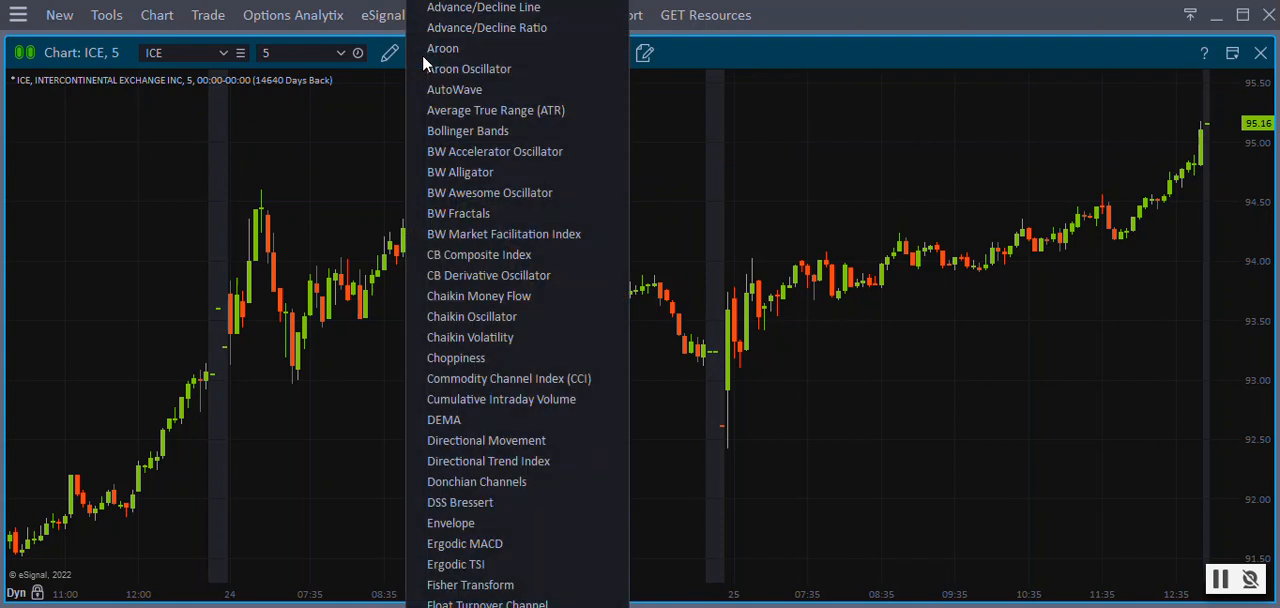
pyautogui.moveTo(543, 234)
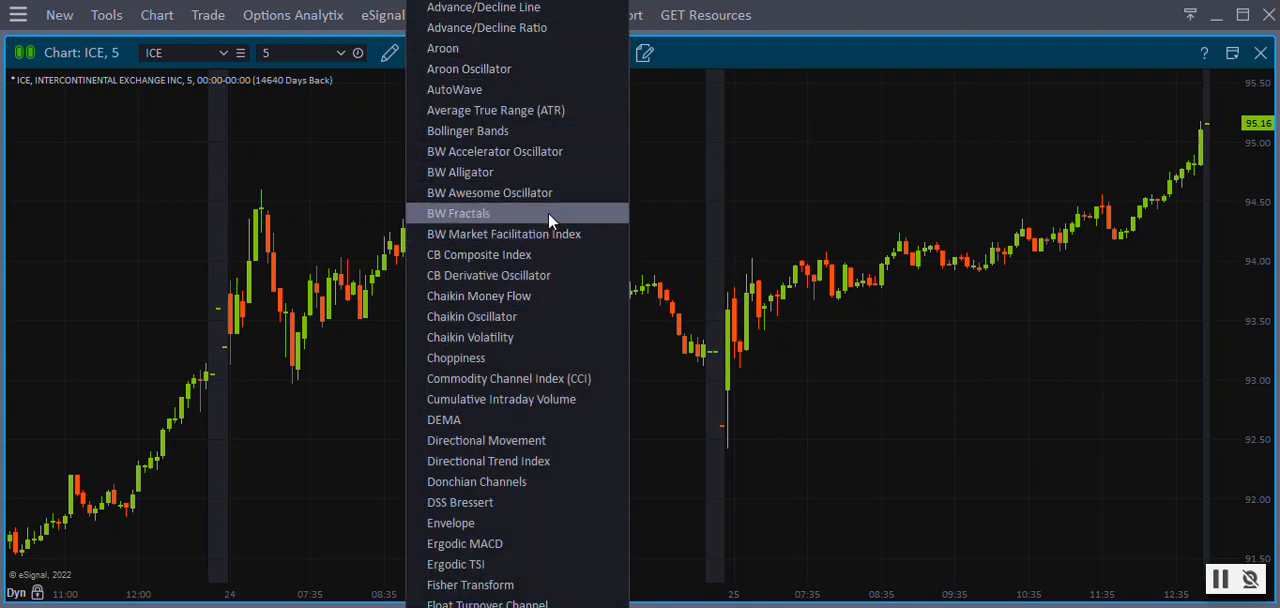
pyautogui.moveTo(545, 192)
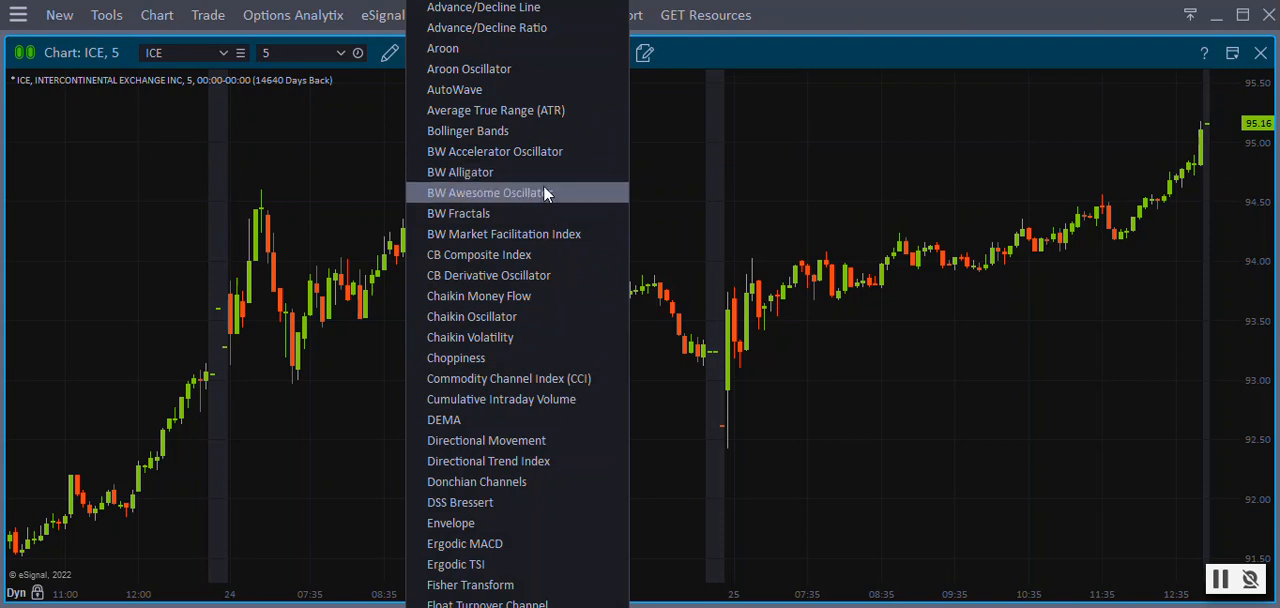
pyautogui.click(467, 130)
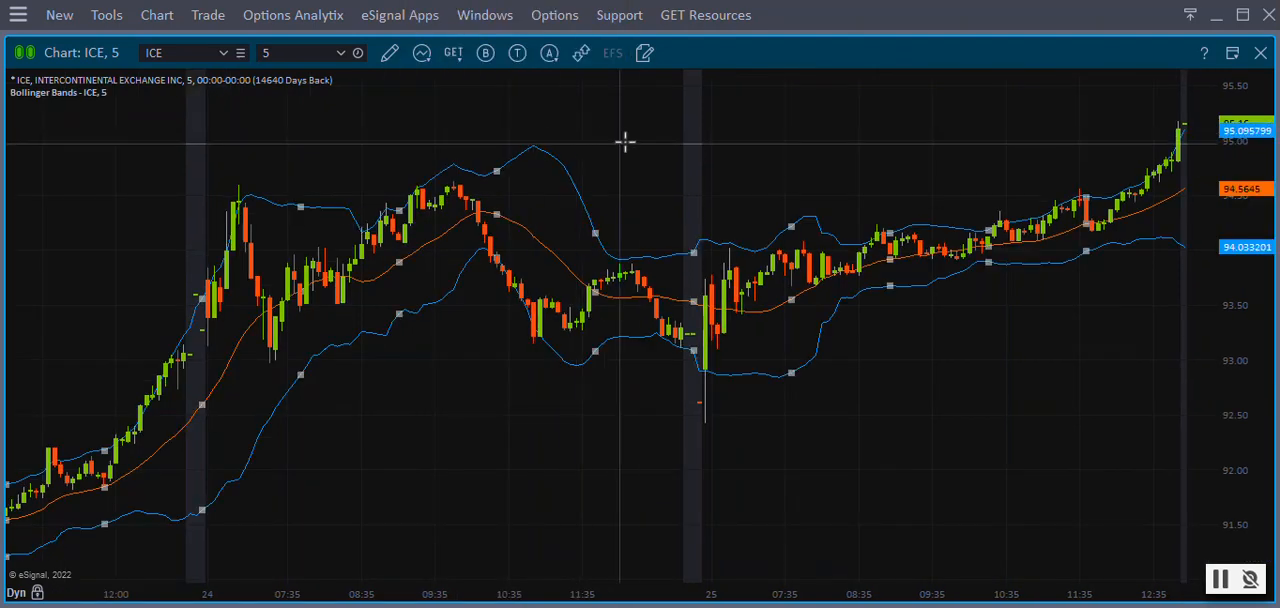
pyautogui.moveTo(657, 143)
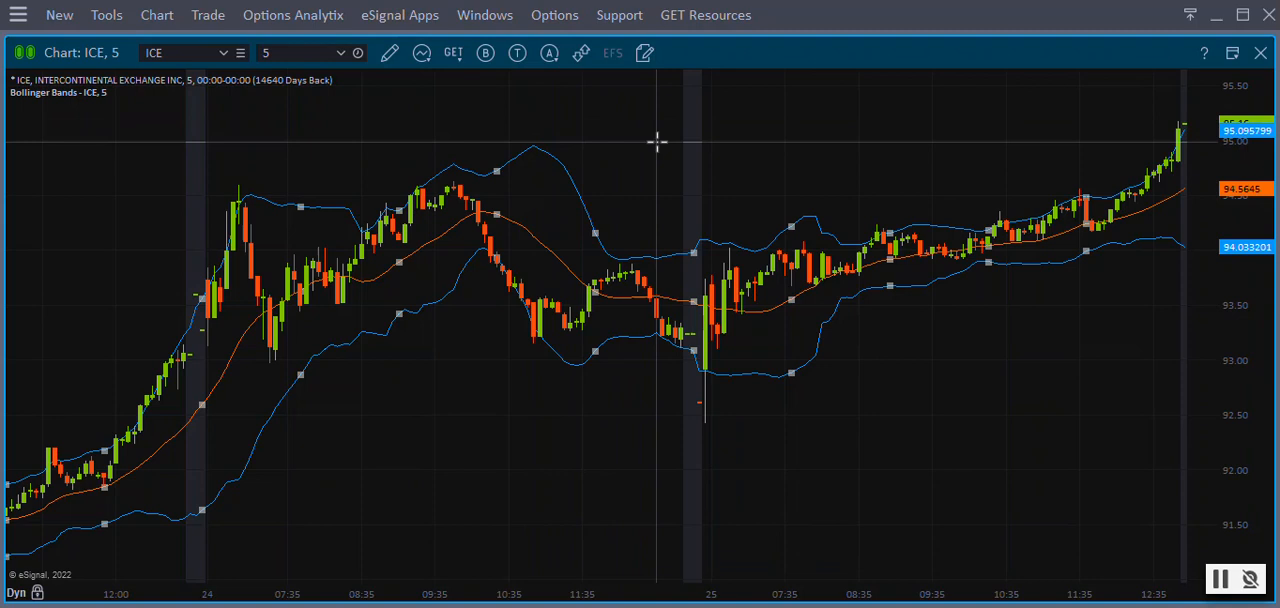
pyautogui.moveTo(680, 183)
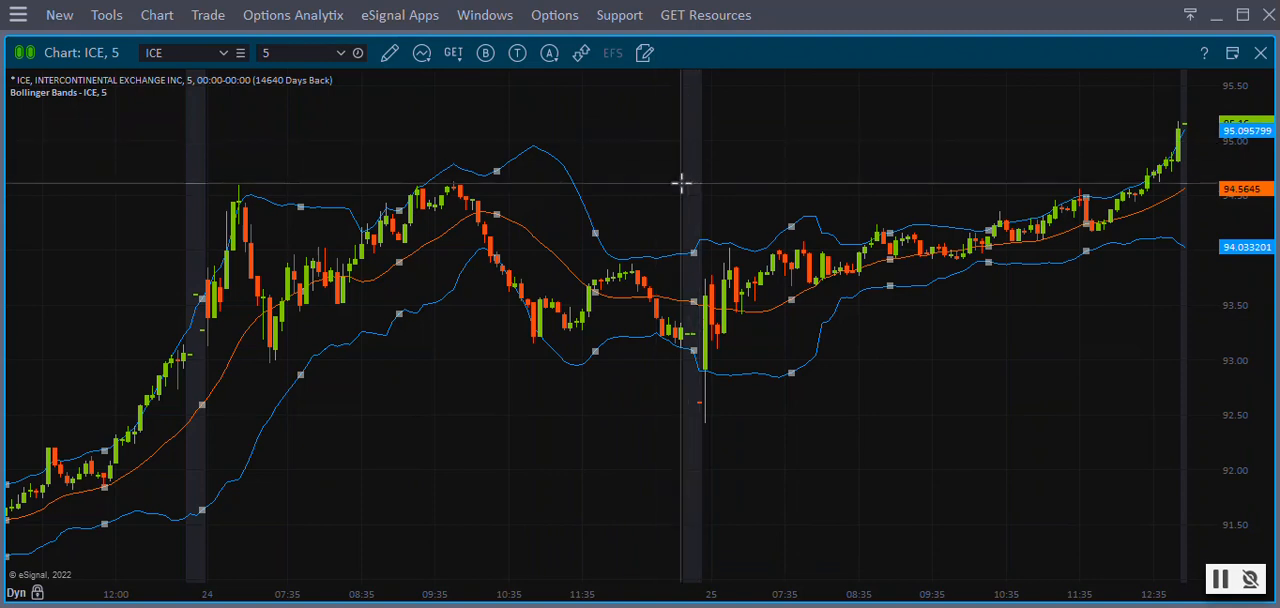
pyautogui.moveTo(690, 170)
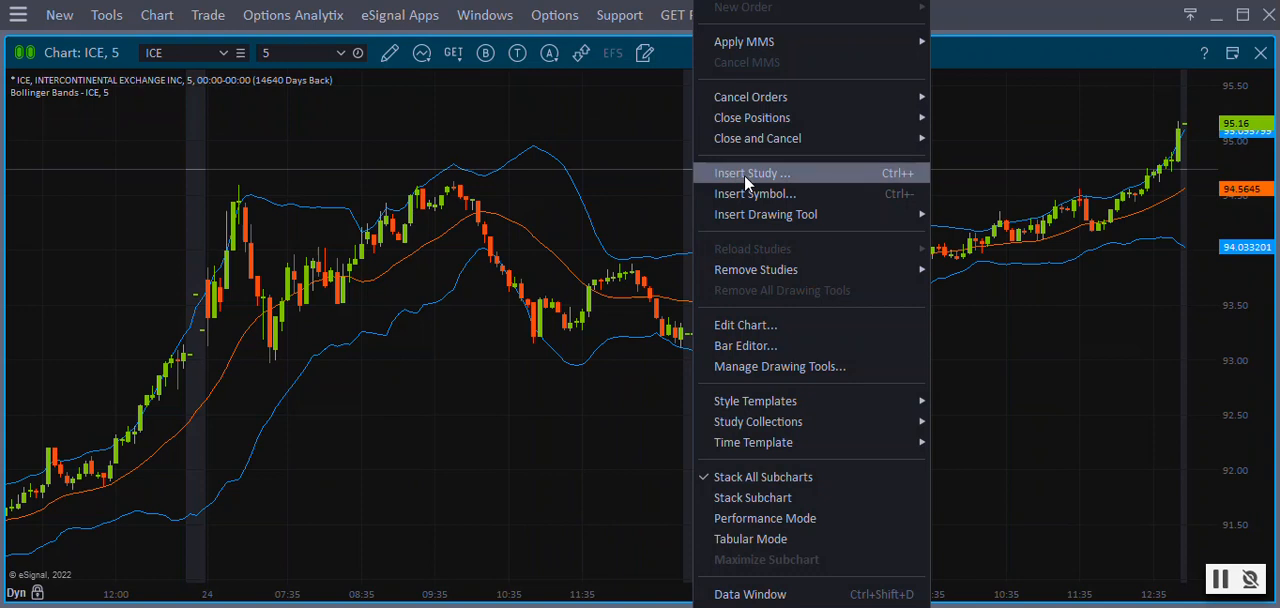
# Insert the Average True Range (ATR) study from Built-in Studies into its own pane
pyautogui.click(751, 173)
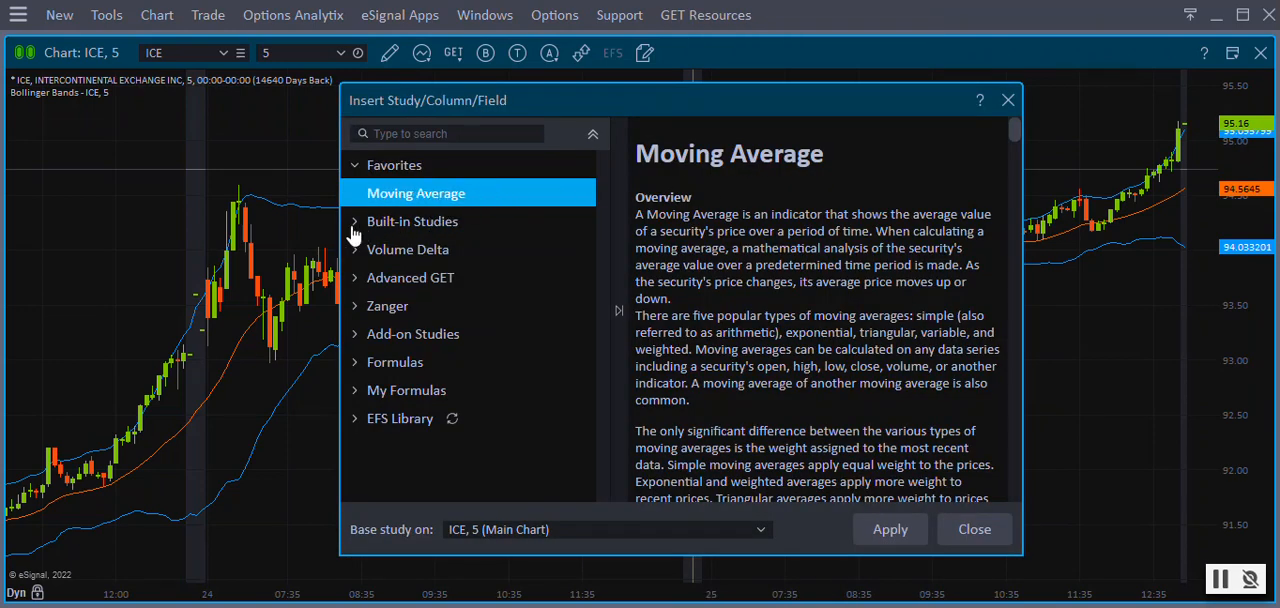
pyautogui.moveTo(545, 245)
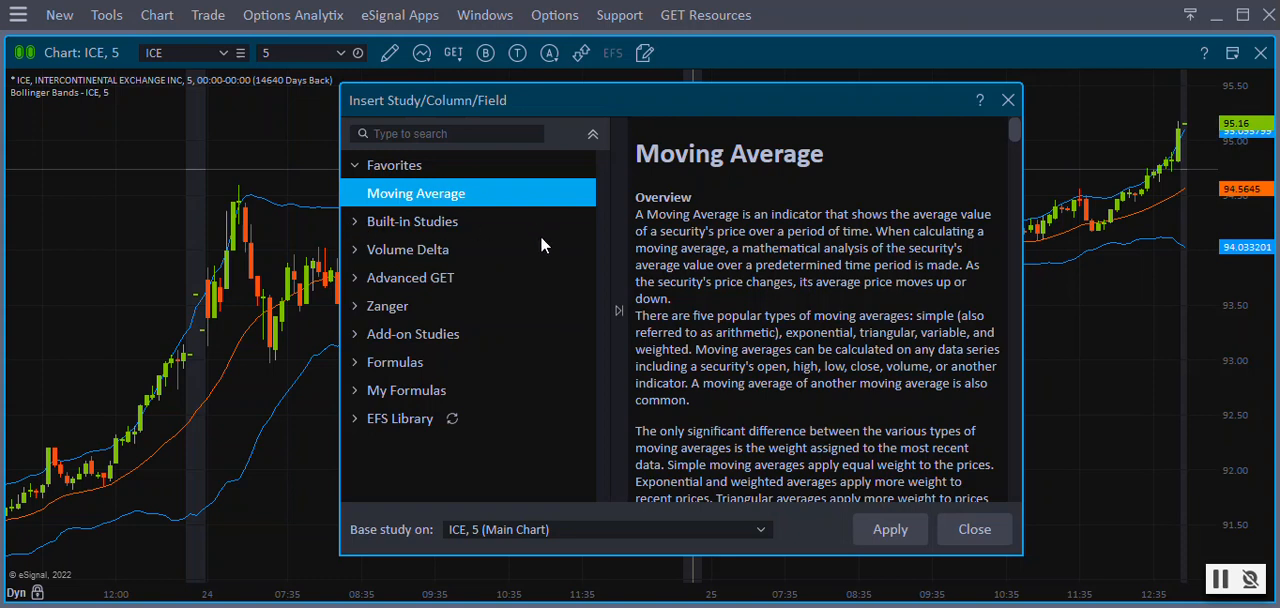
pyautogui.moveTo(357, 228)
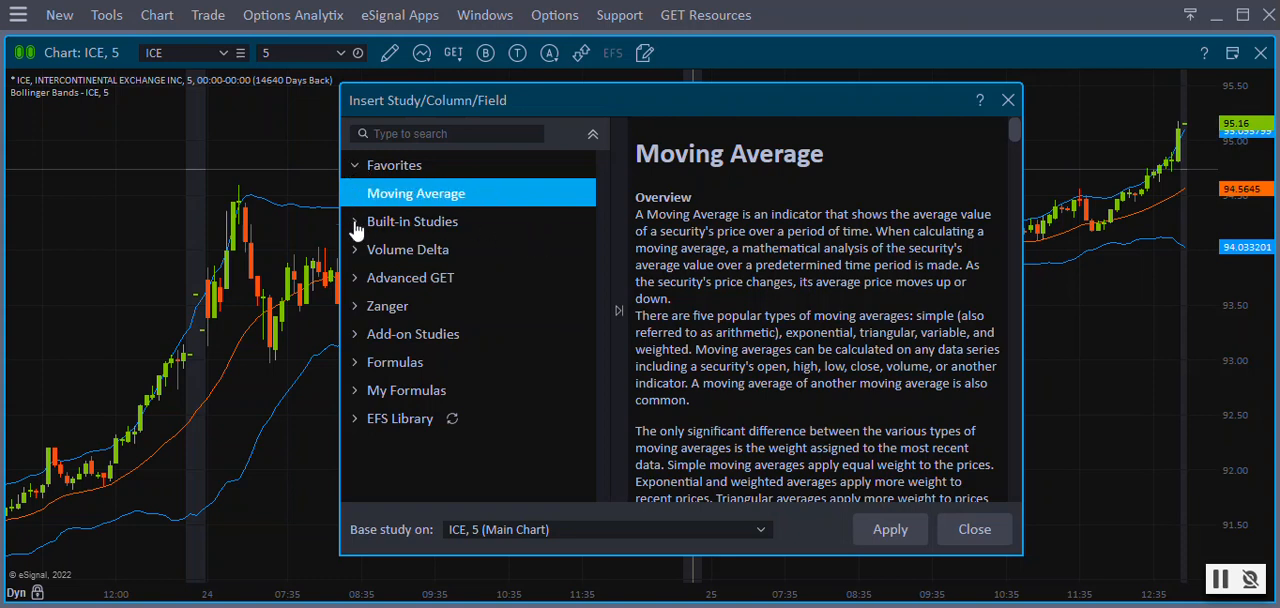
pyautogui.moveTo(356, 338)
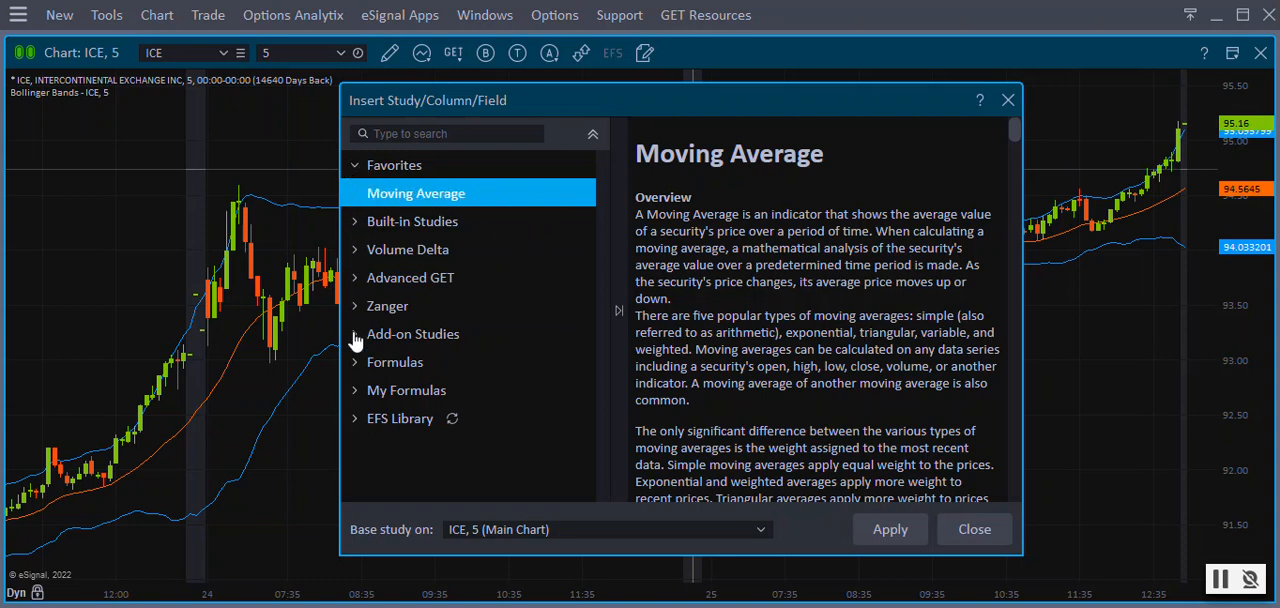
pyautogui.click(413, 333)
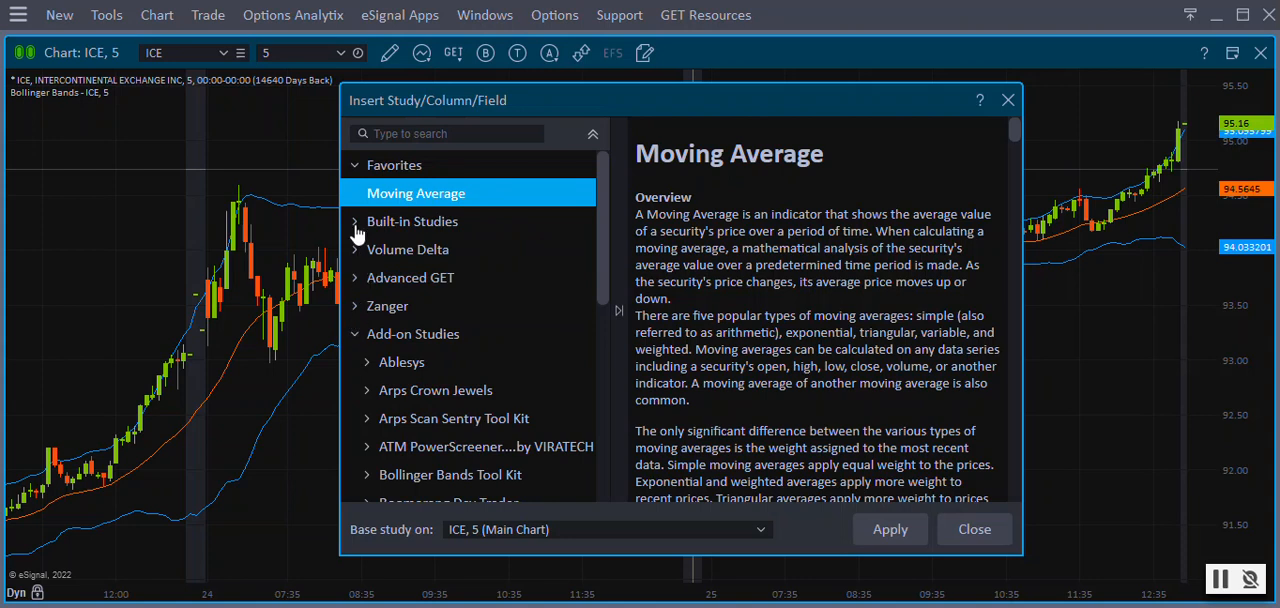
pyautogui.click(412, 221)
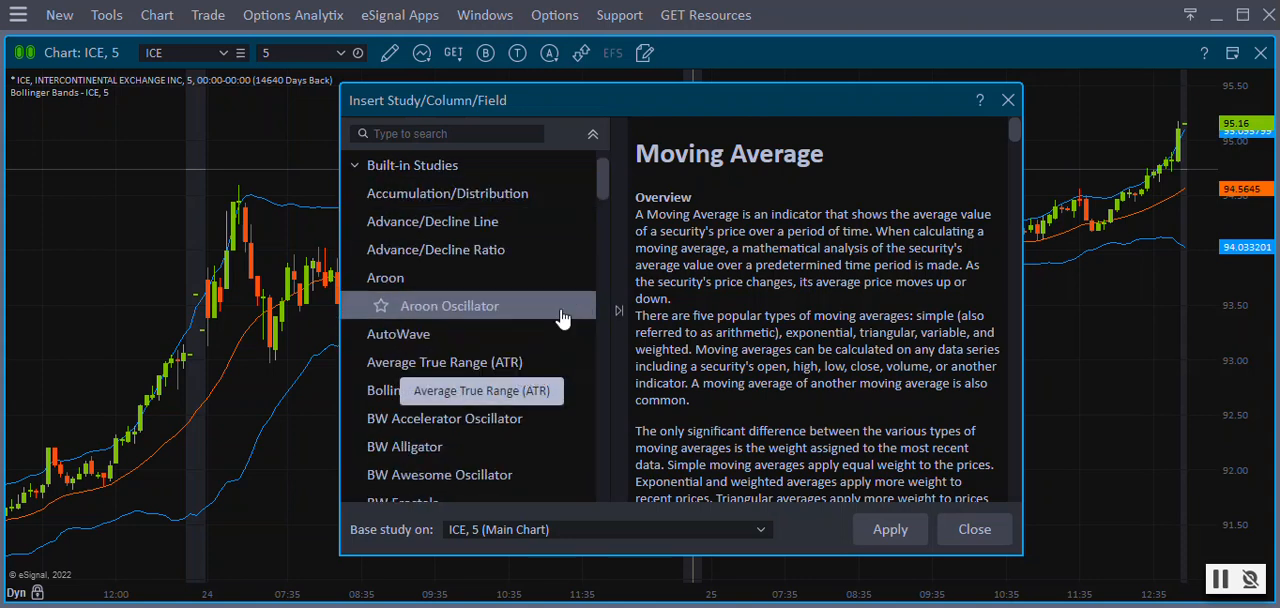
pyautogui.click(478, 361)
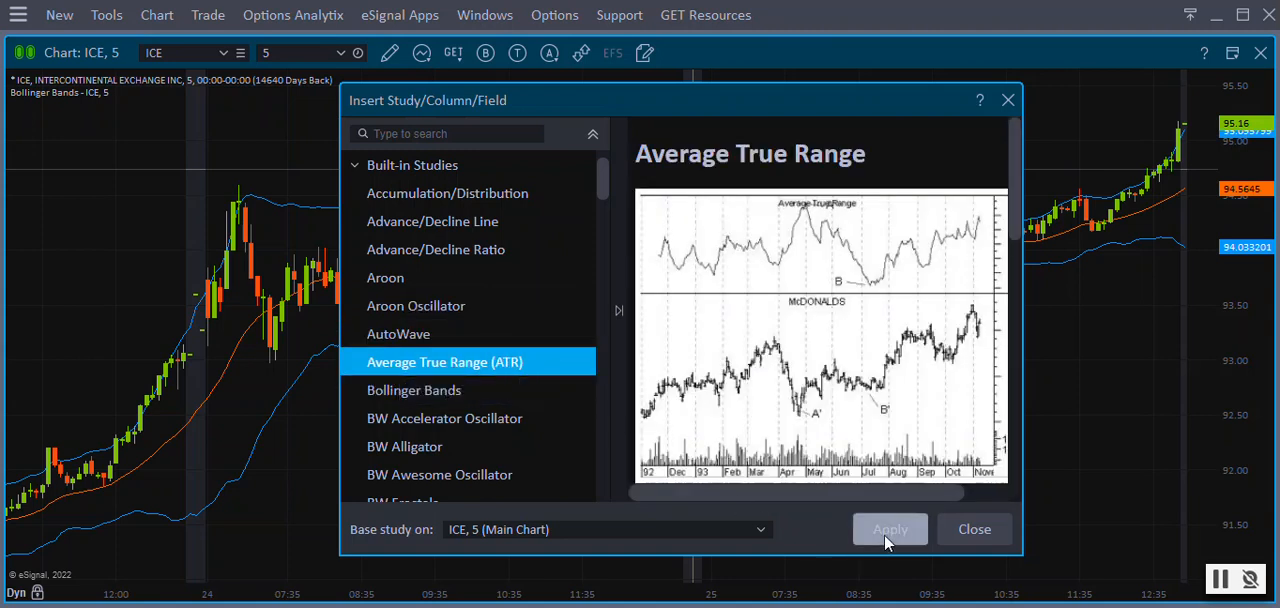
pyautogui.click(888, 529)
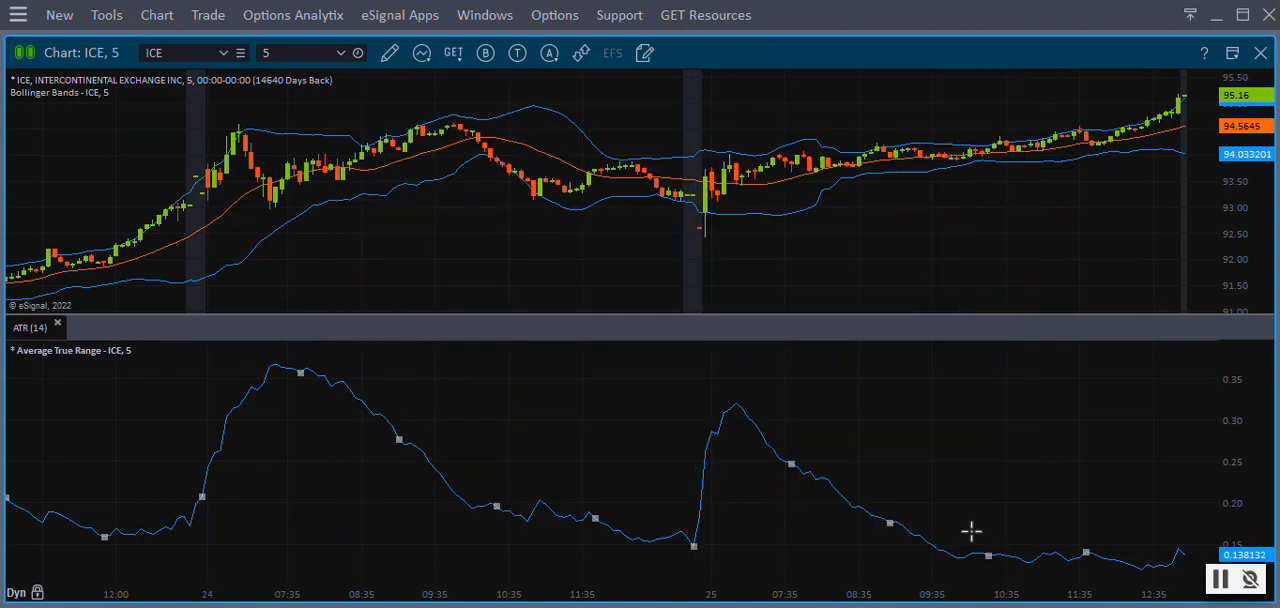
pyautogui.moveTo(935, 487)
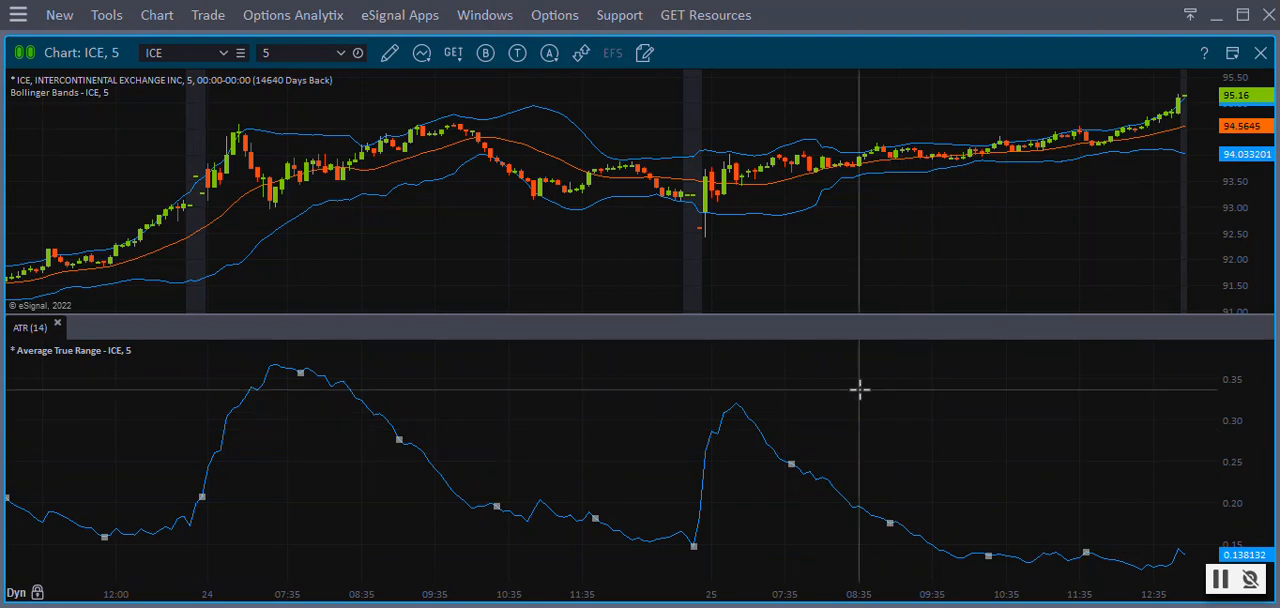
pyautogui.moveTo(706, 315)
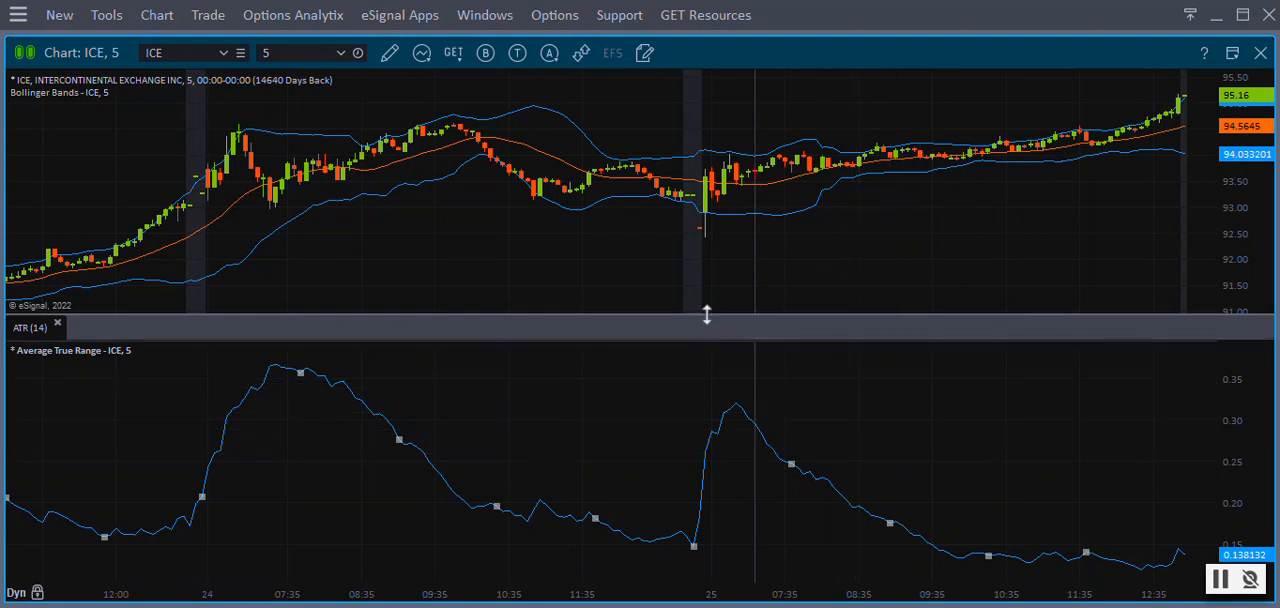
pyautogui.moveTo(662, 220)
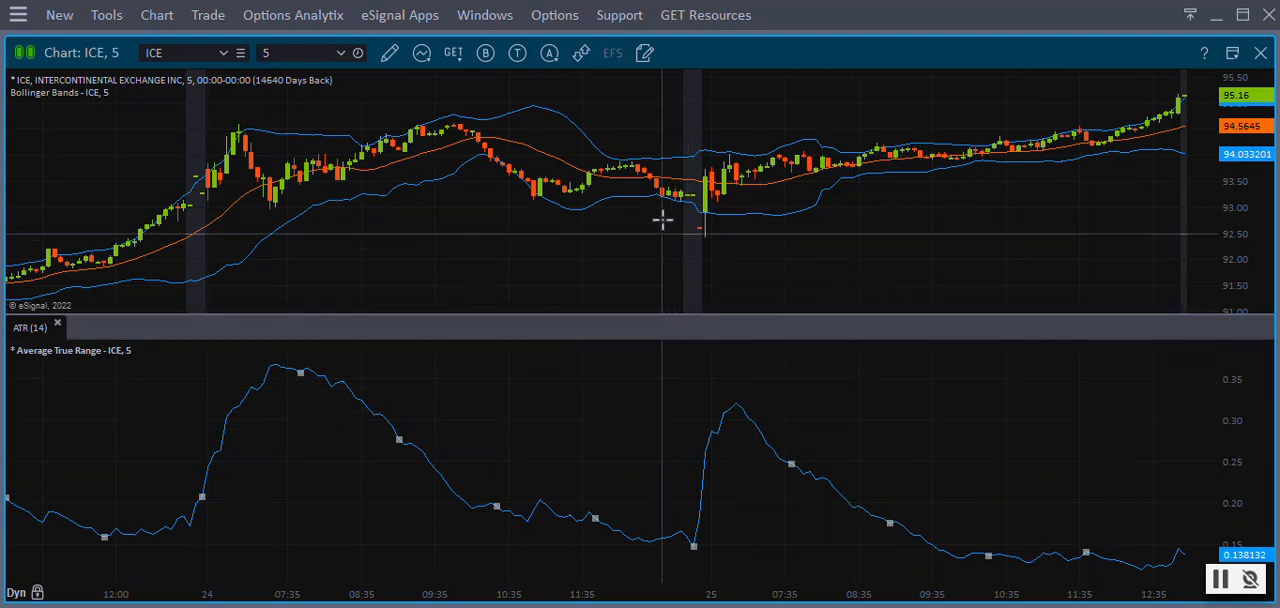
# Add a Moving Average from Favorites to the main chart via Edit Chart
pyautogui.rightClick(663, 218)
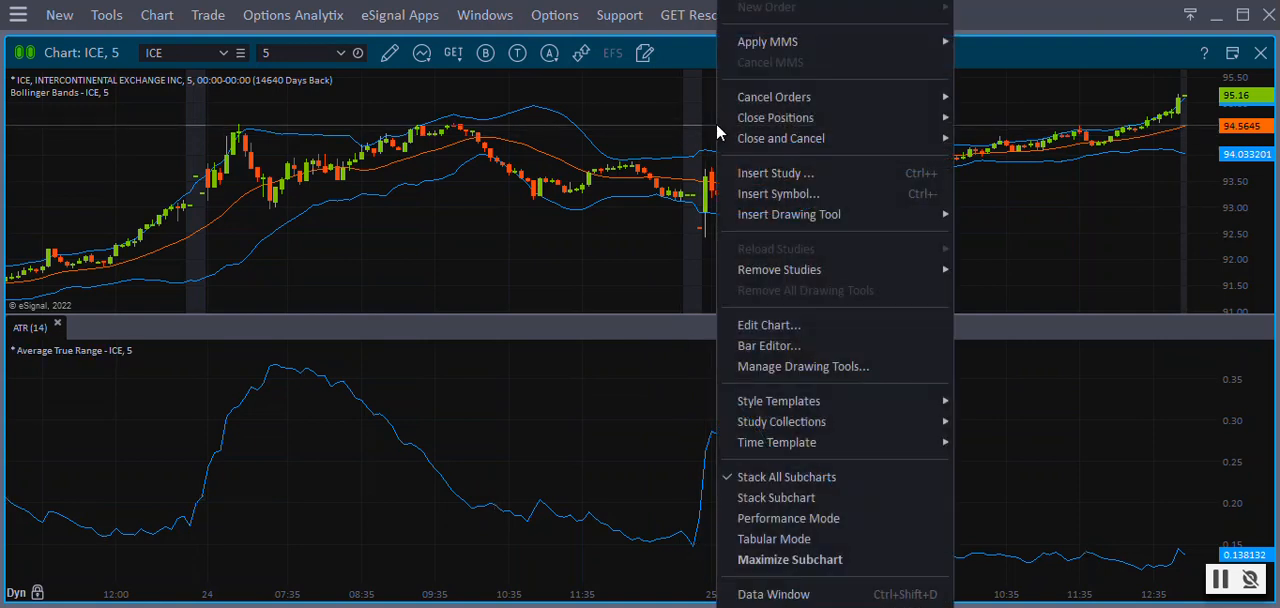
pyautogui.moveTo(768, 325)
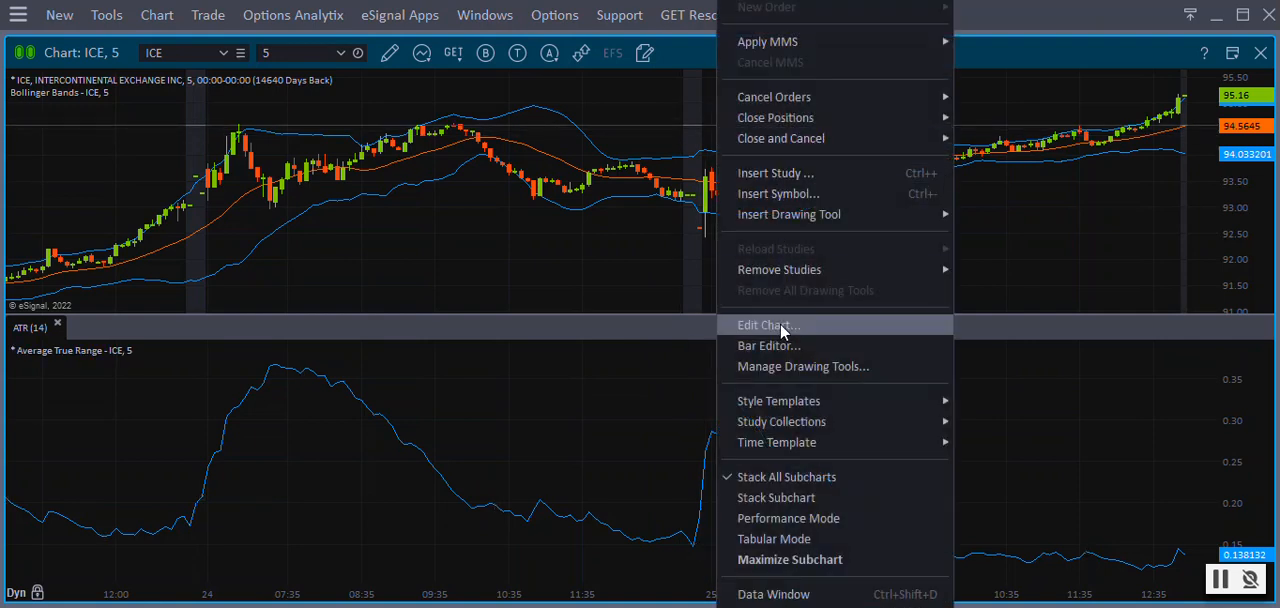
pyautogui.click(767, 325)
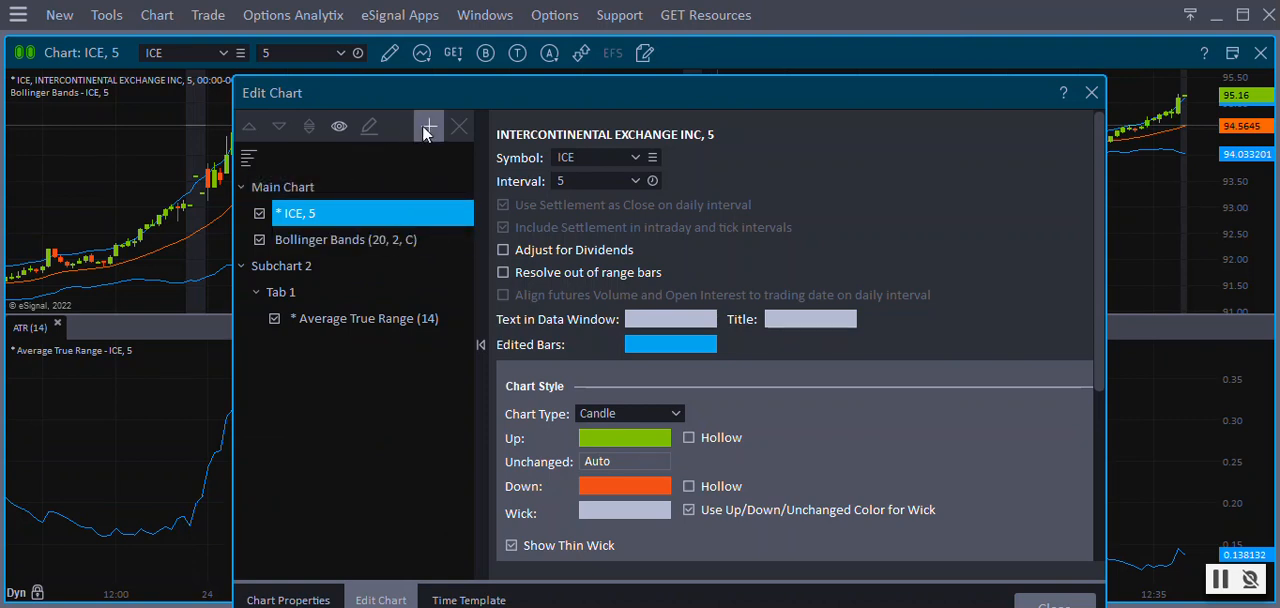
pyautogui.click(428, 126)
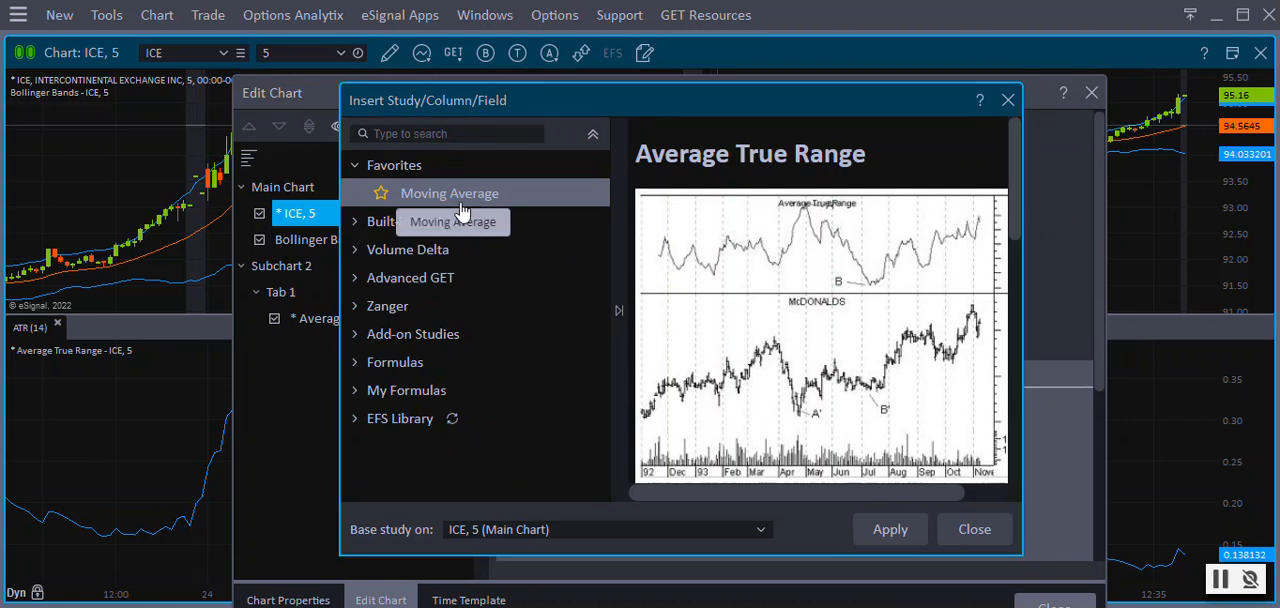
pyautogui.click(449, 193)
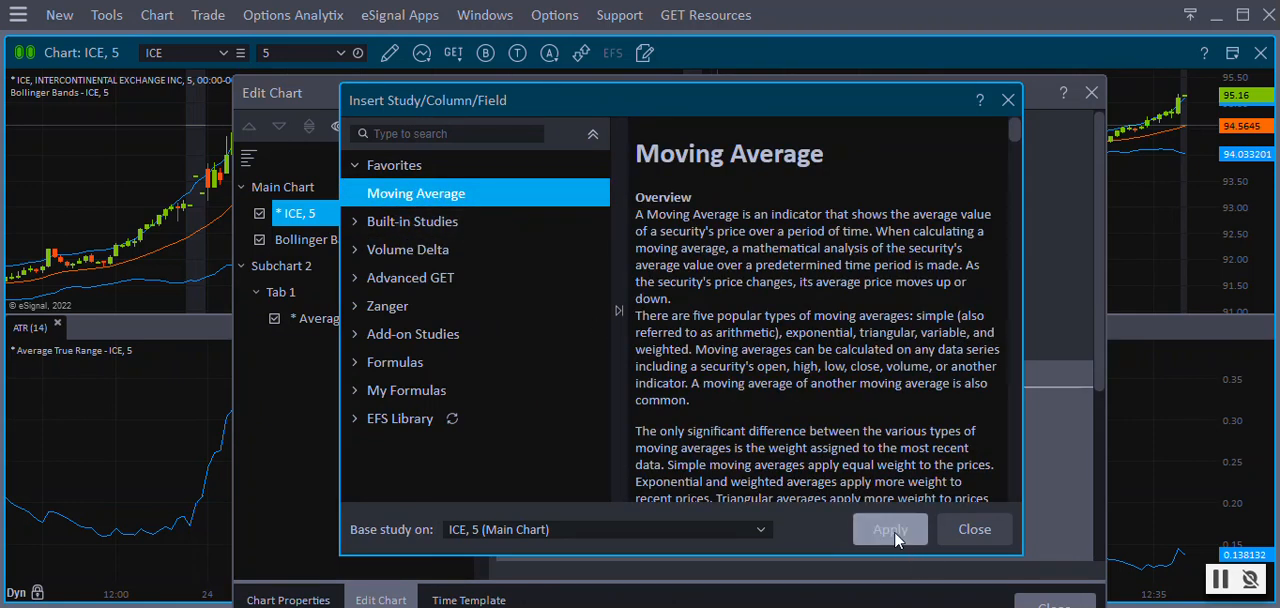
pyautogui.click(889, 529)
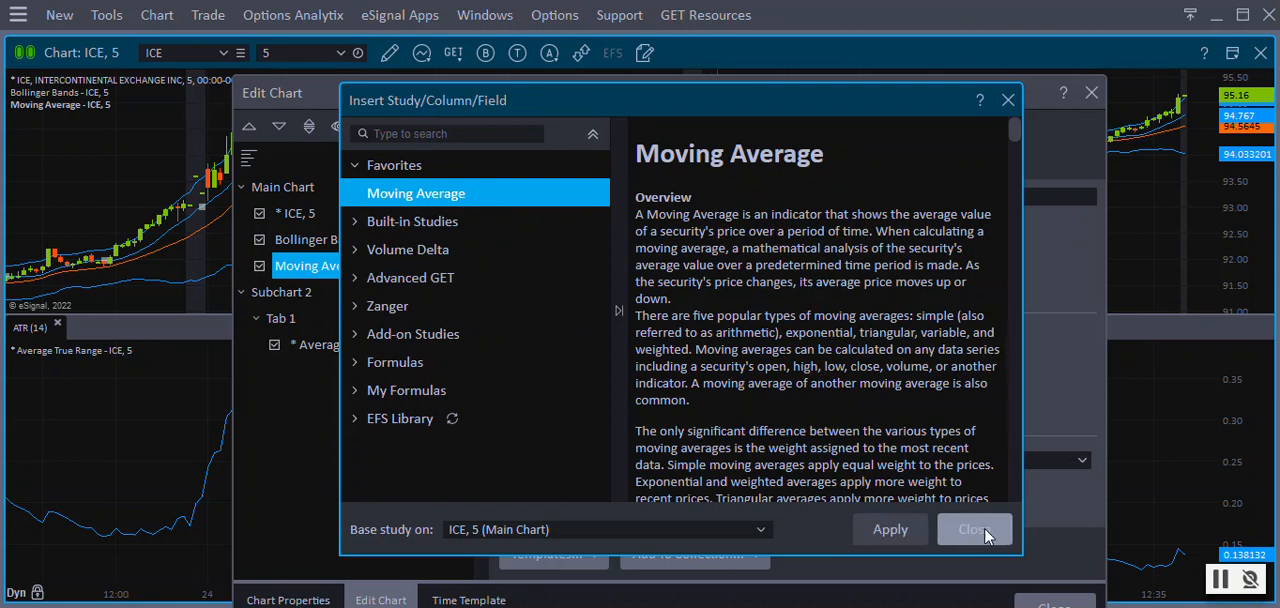
pyautogui.moveTo(588, 462)
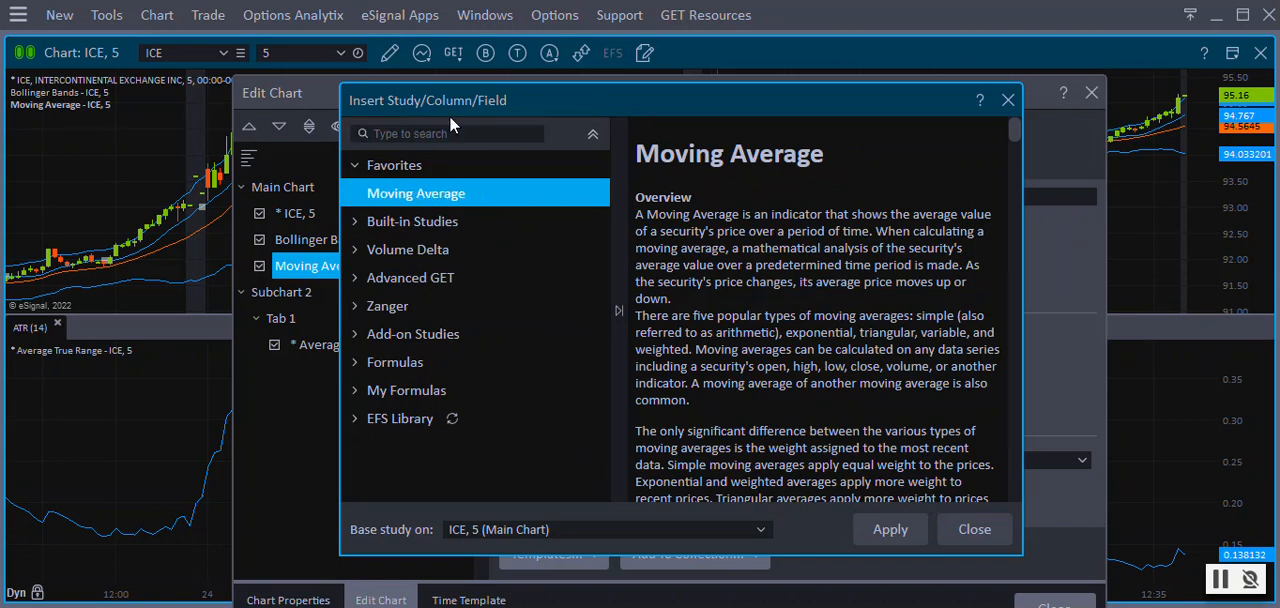
# Add the Relative Strength Index found by searching 'rel', then reopen Edit Chart
pyautogui.click(447, 133)
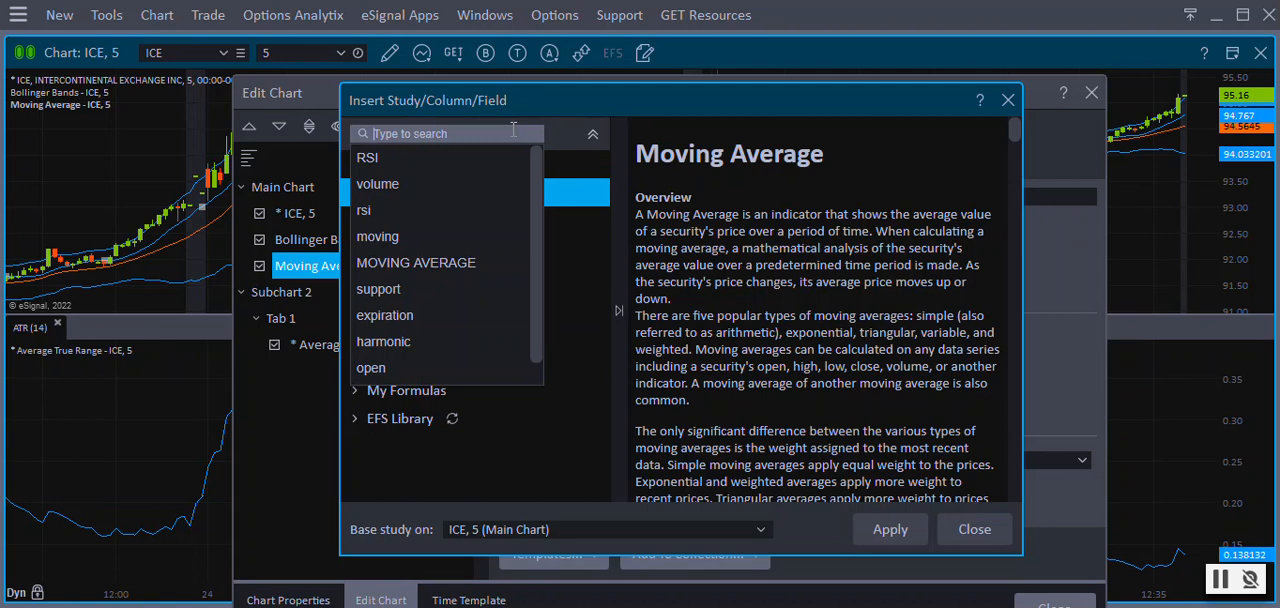
pyautogui.write('rel')
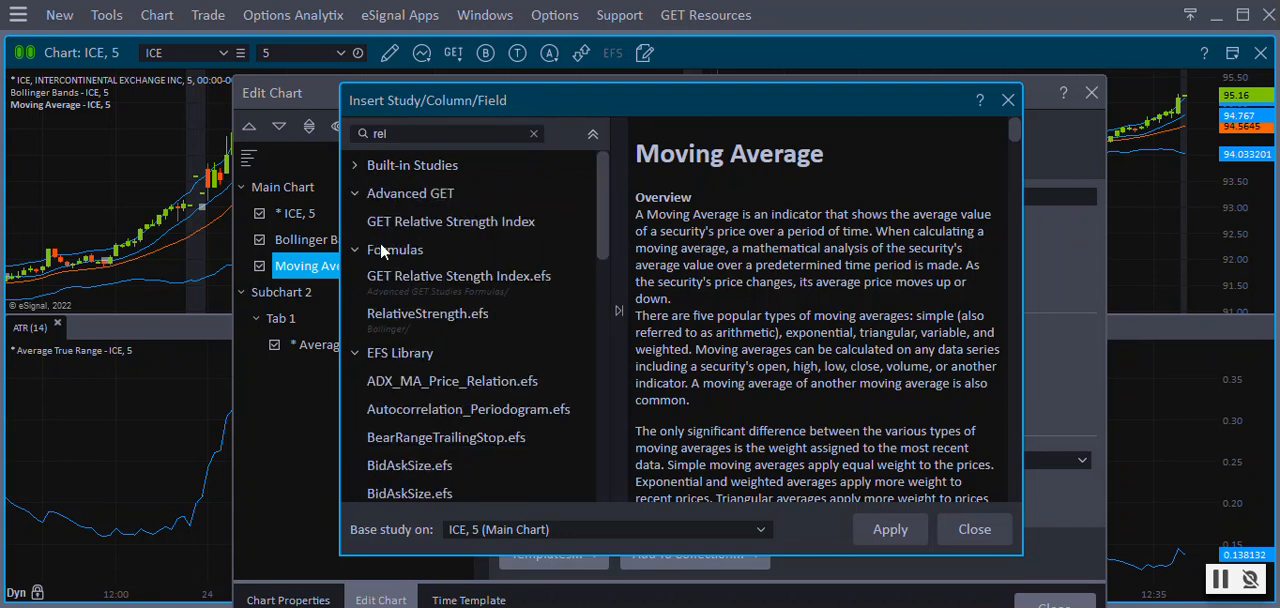
pyautogui.moveTo(460, 313)
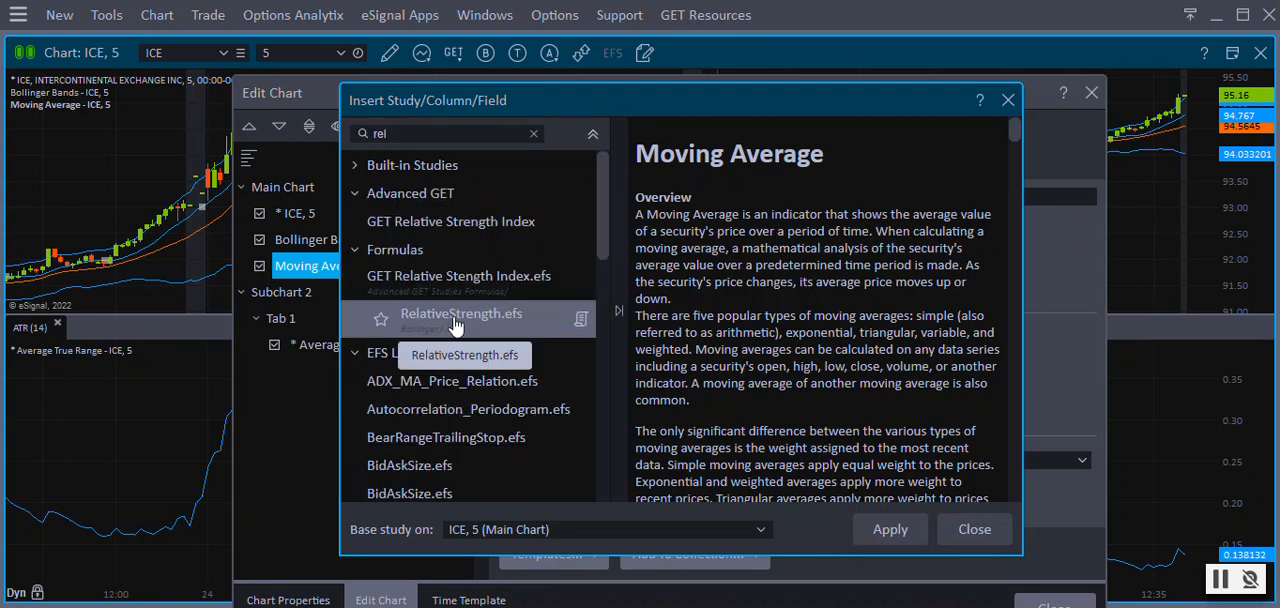
pyautogui.click(354, 165)
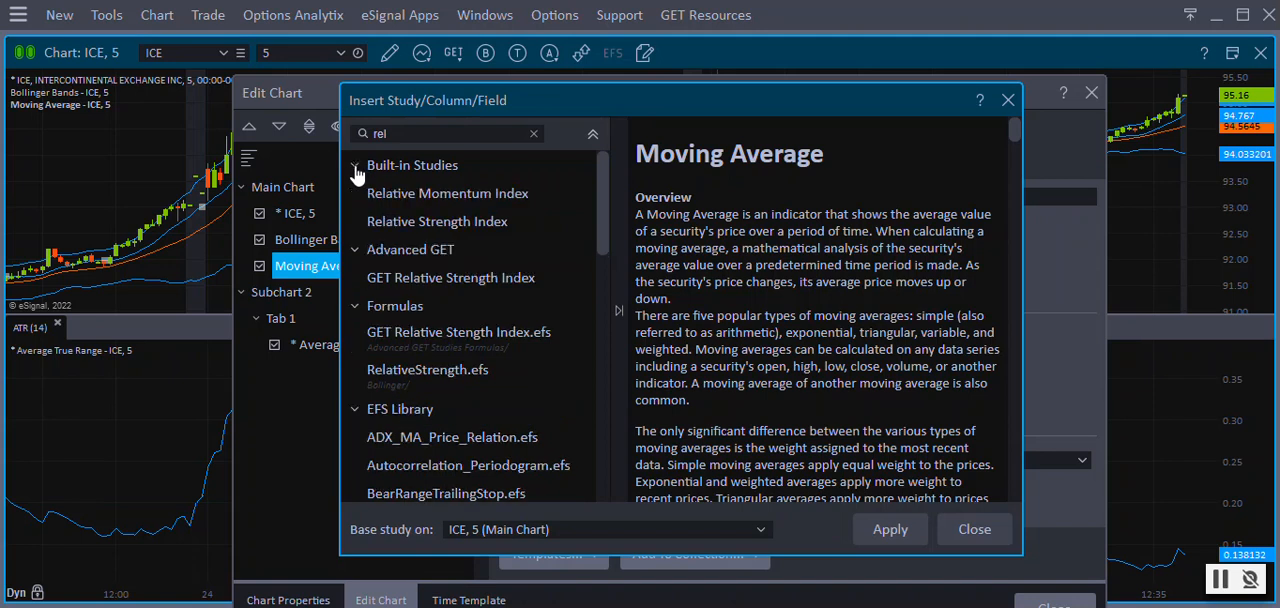
pyautogui.click(471, 221)
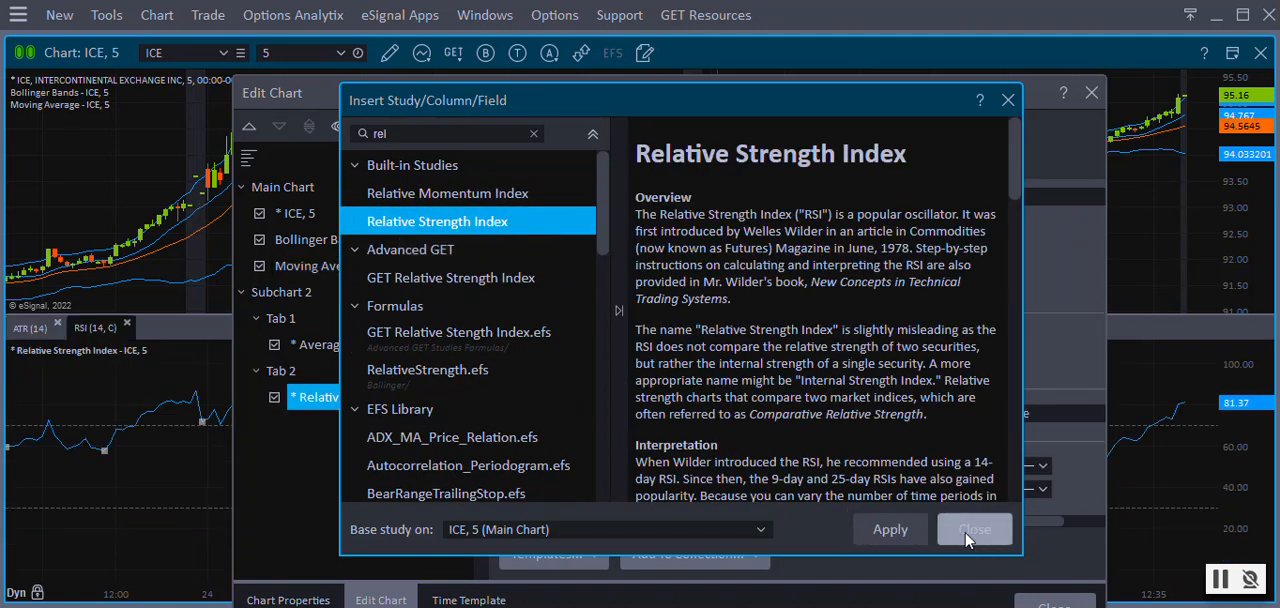
pyautogui.click(973, 529)
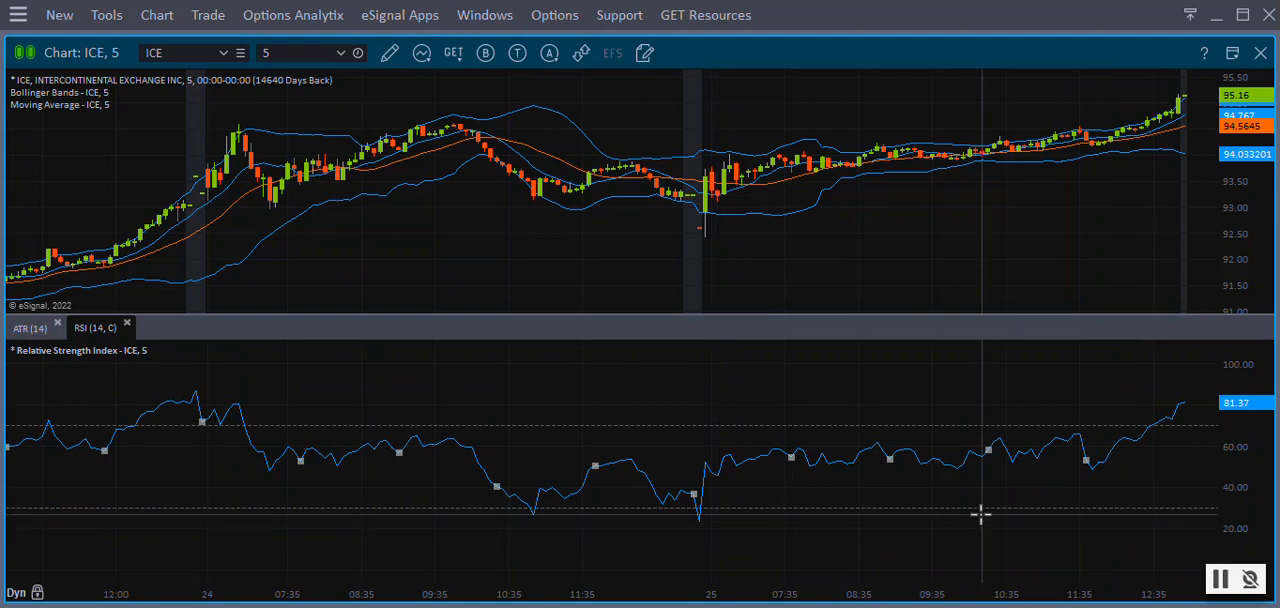
pyautogui.moveTo(468, 280)
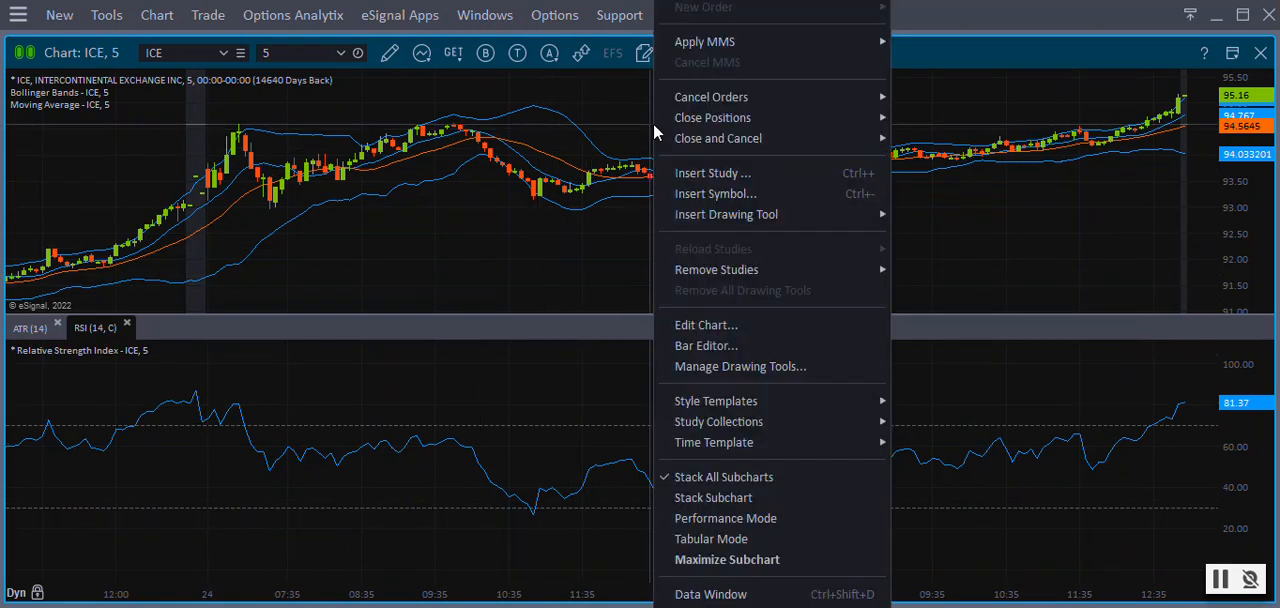
pyautogui.moveTo(693, 318)
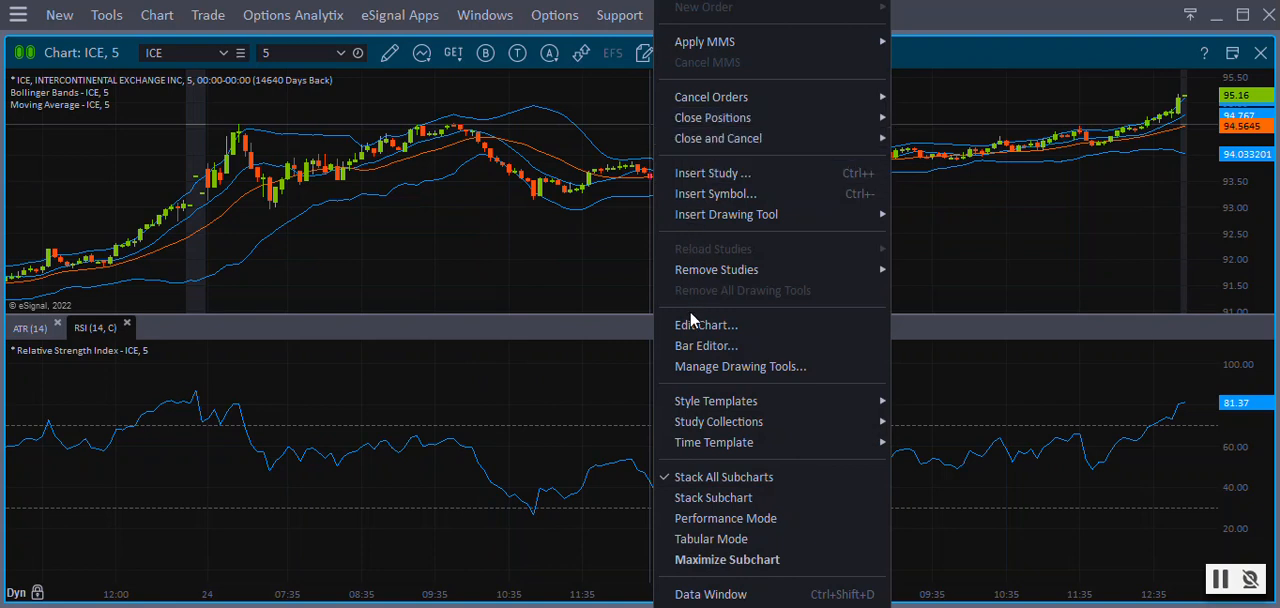
pyautogui.click(706, 324)
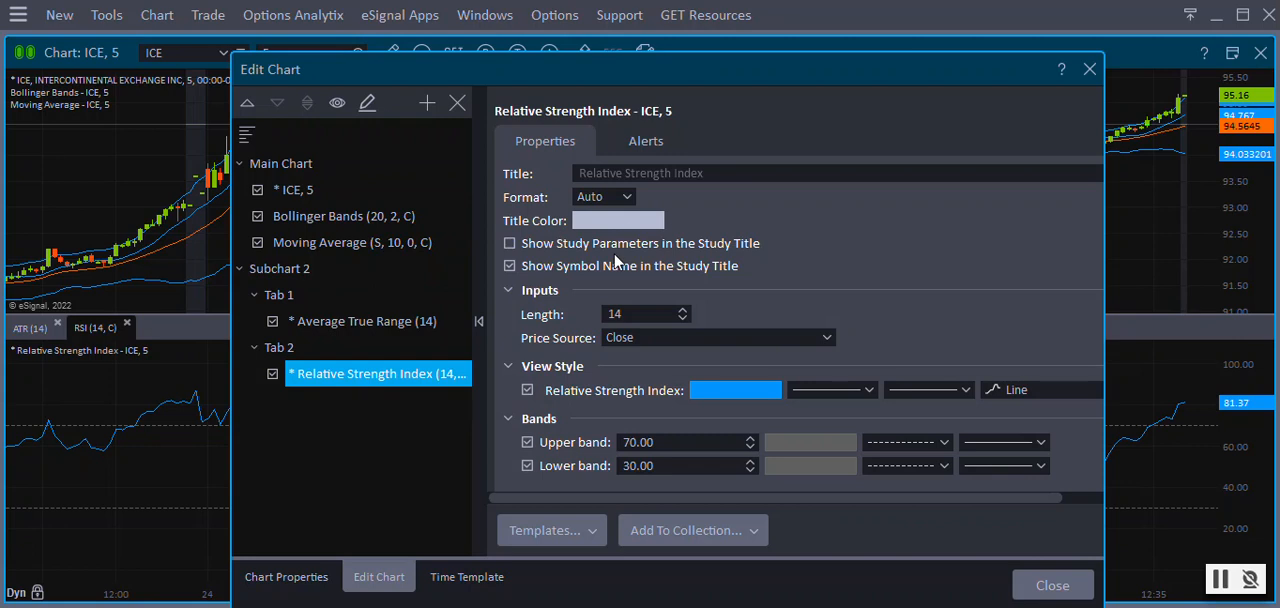
# Set Bollinger Bands to High price, Square Wave upper band, thick green basis
pyautogui.click(343, 215)
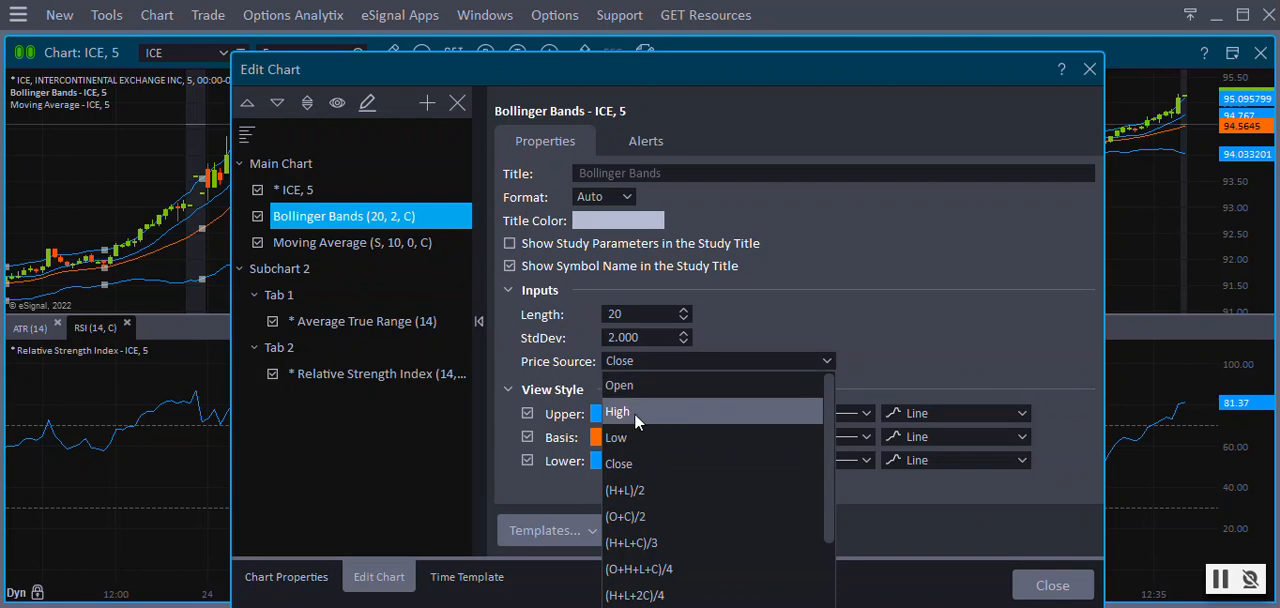
pyautogui.click(617, 411)
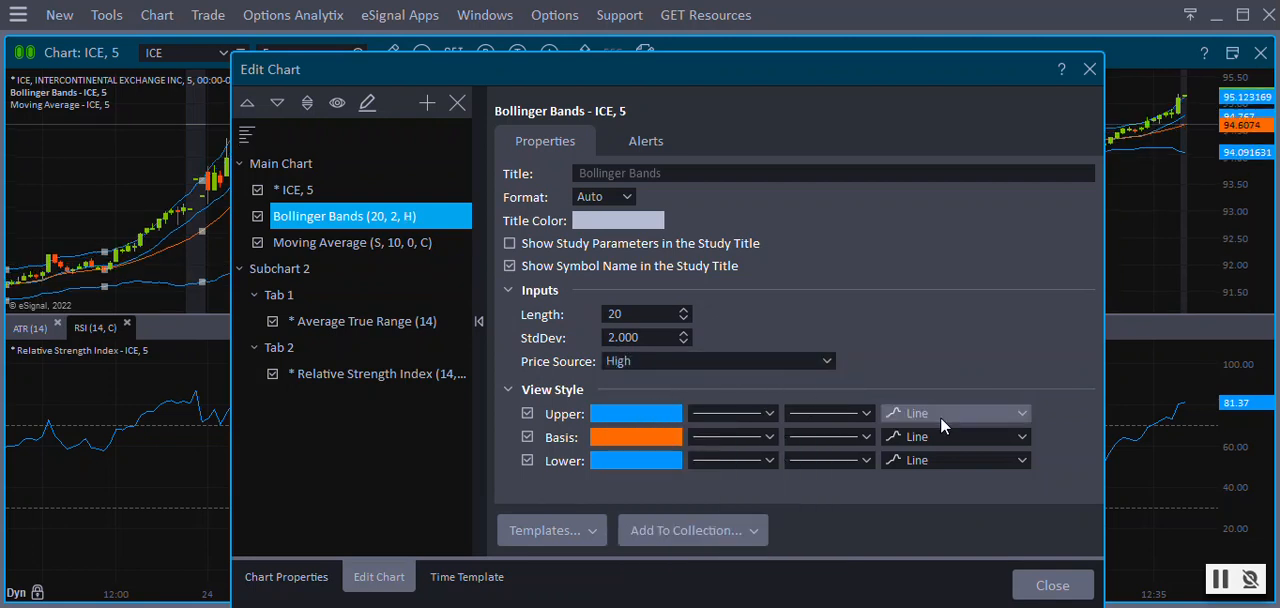
pyautogui.click(950, 413)
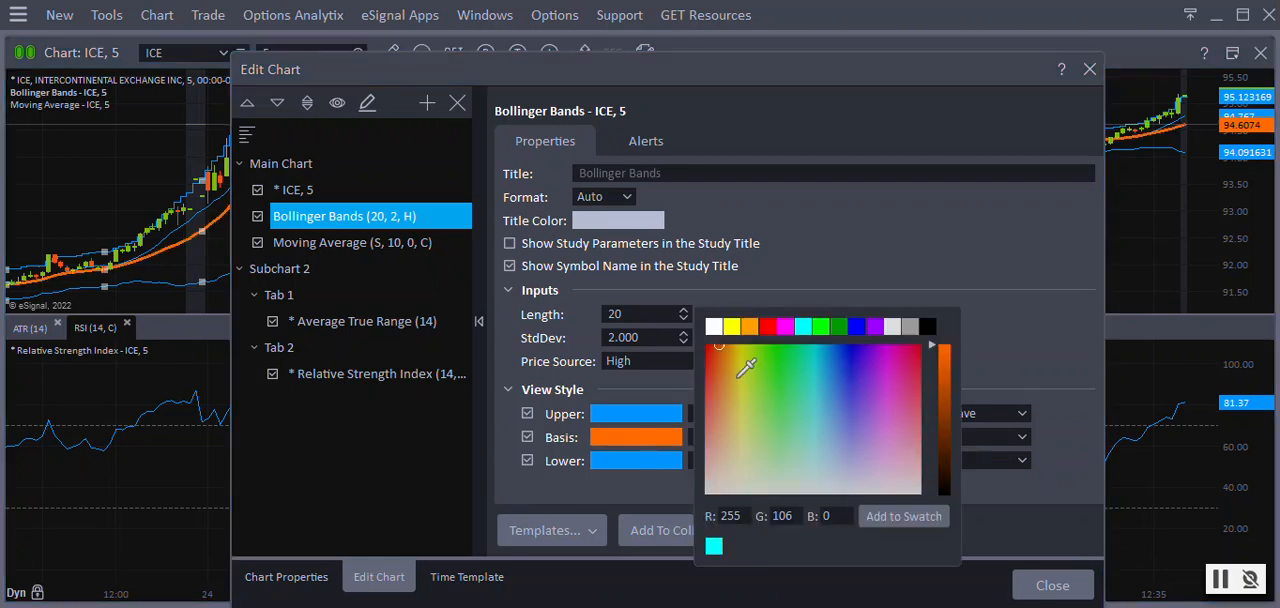
pyautogui.click(900, 435)
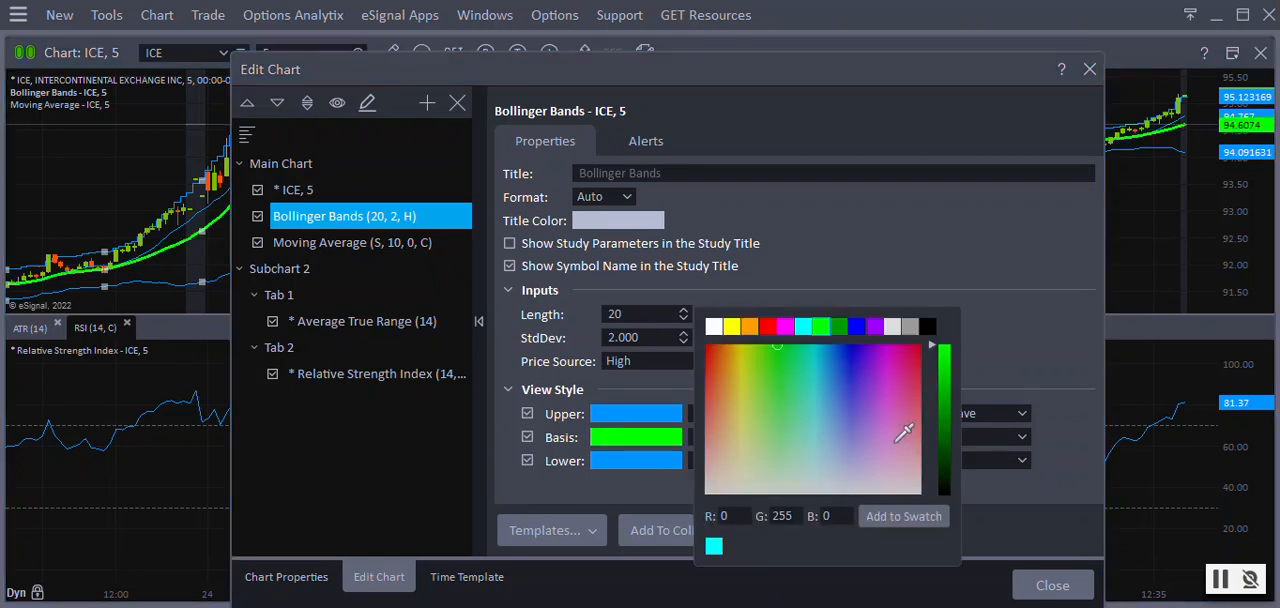
pyautogui.click(720, 348)
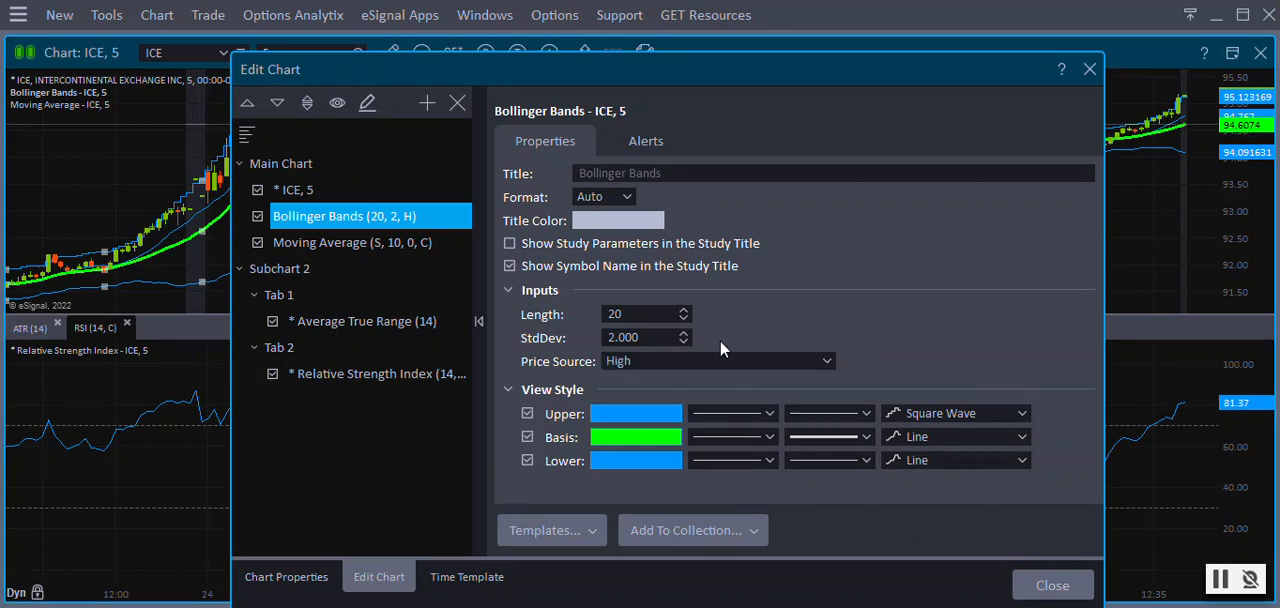
pyautogui.moveTo(1015, 157)
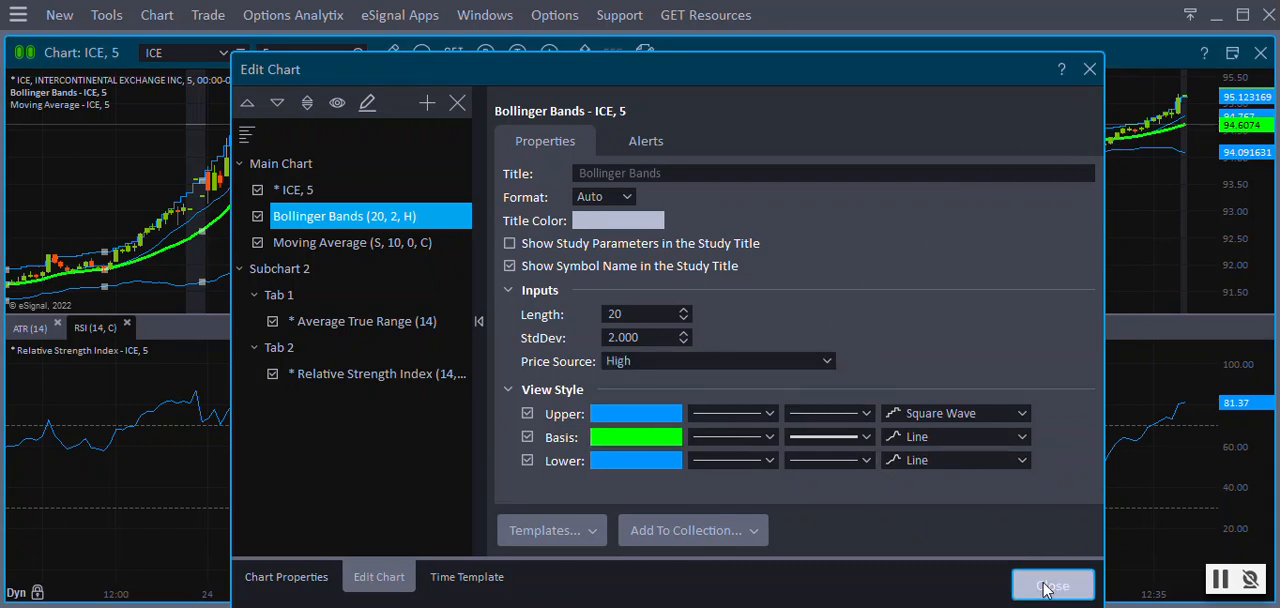
pyautogui.click(1052, 586)
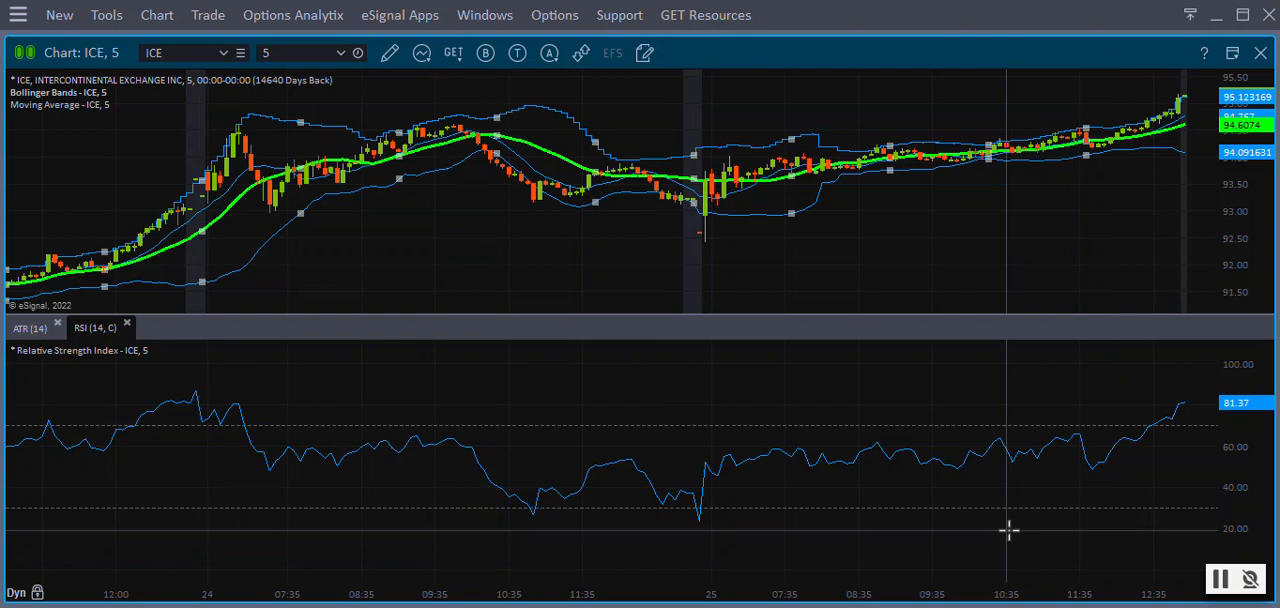
pyautogui.moveTo(993, 517)
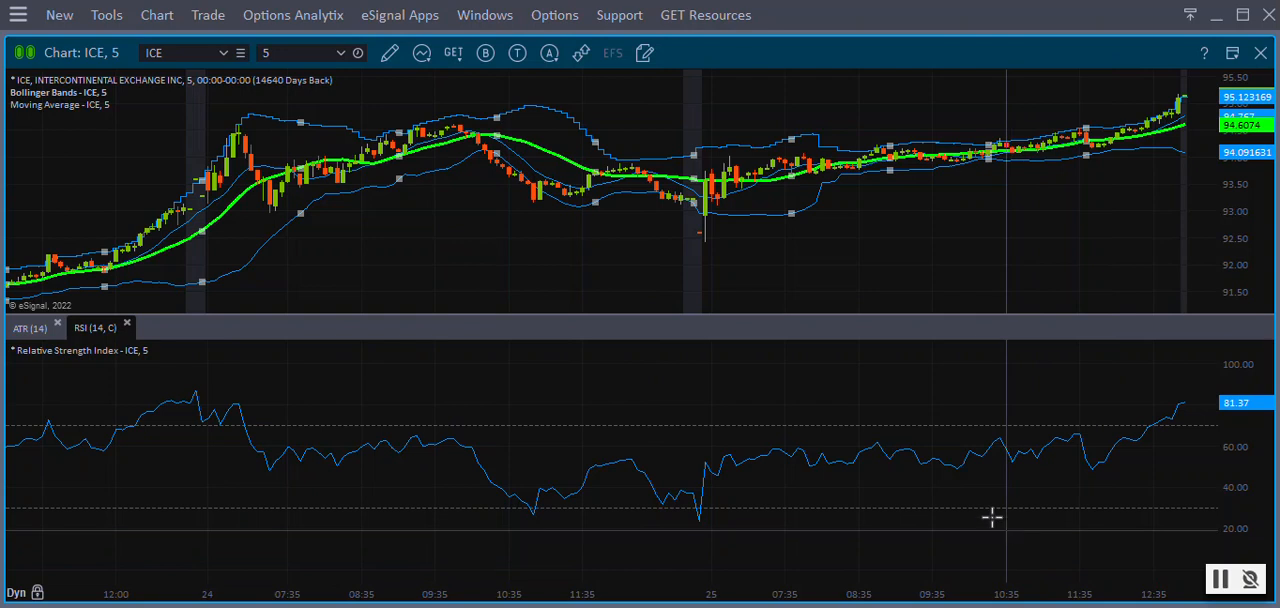
pyautogui.moveTo(815, 337)
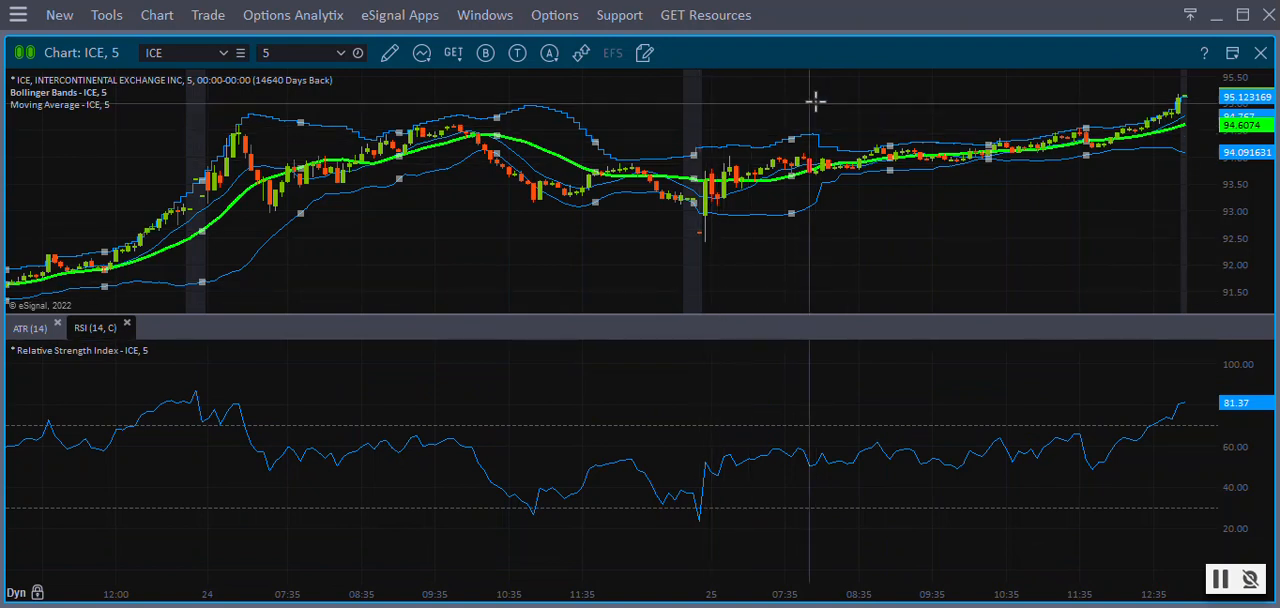
pyautogui.rightClick(815, 100)
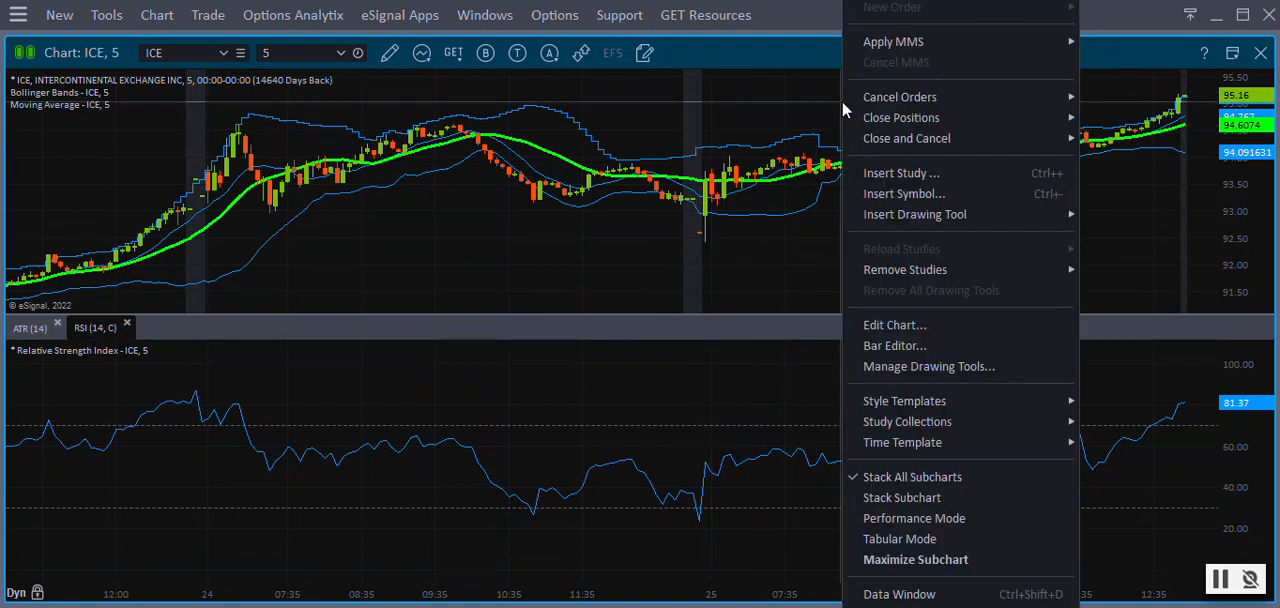
pyautogui.moveTo(894, 324)
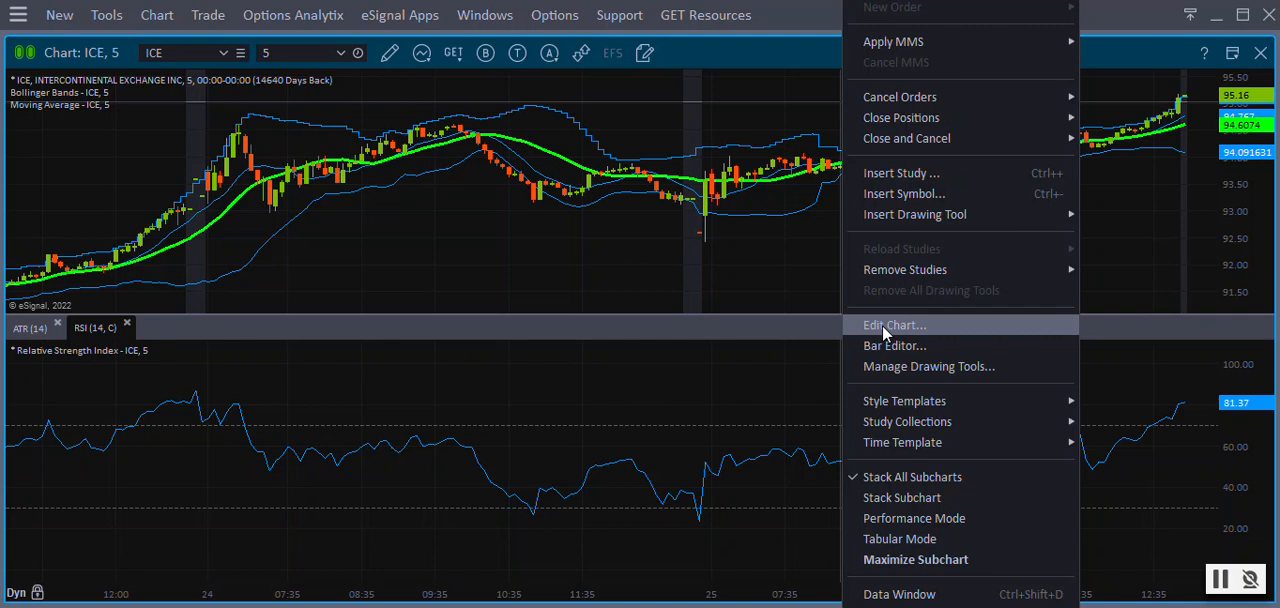
pyautogui.click(894, 324)
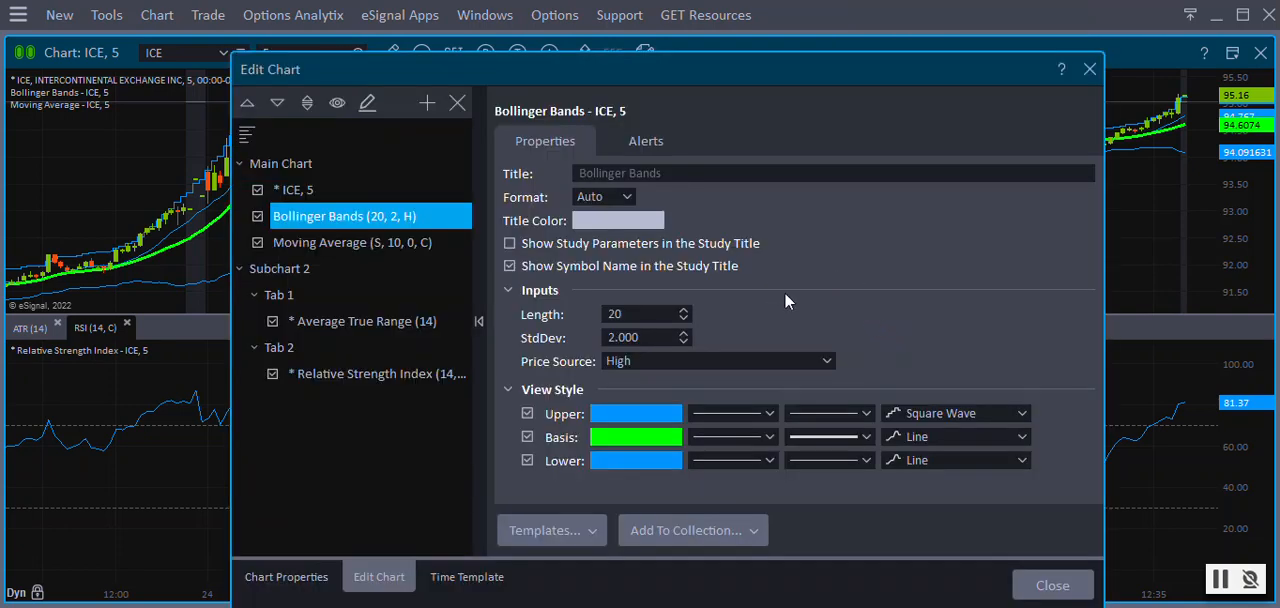
pyautogui.click(290, 268)
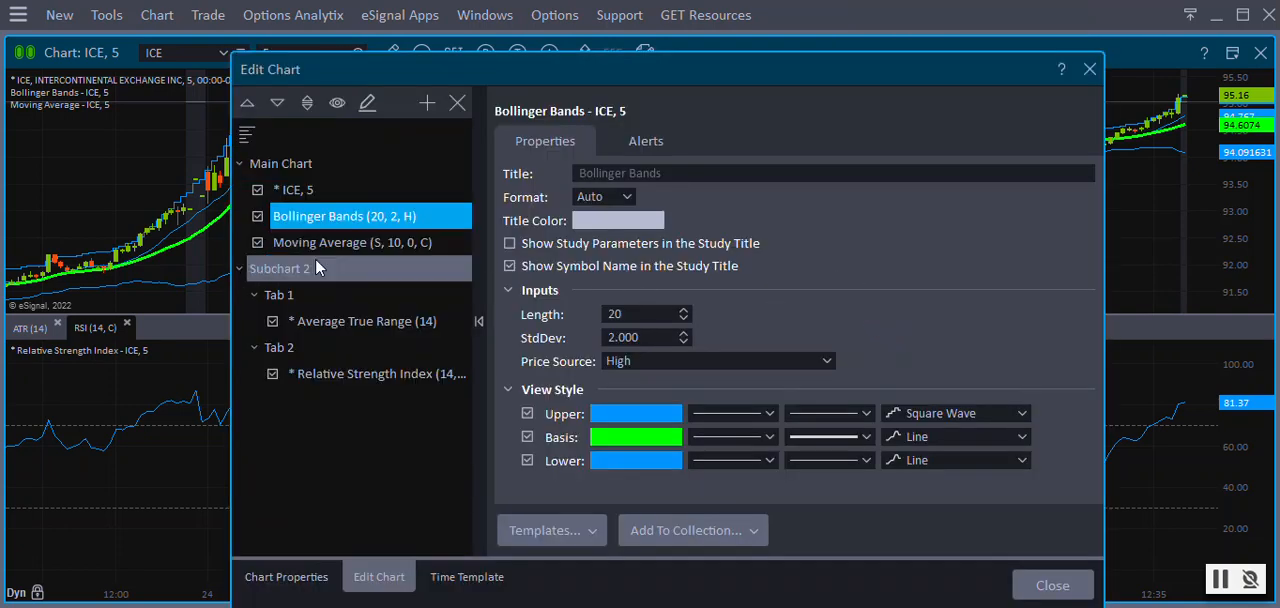
pyautogui.click(258, 216)
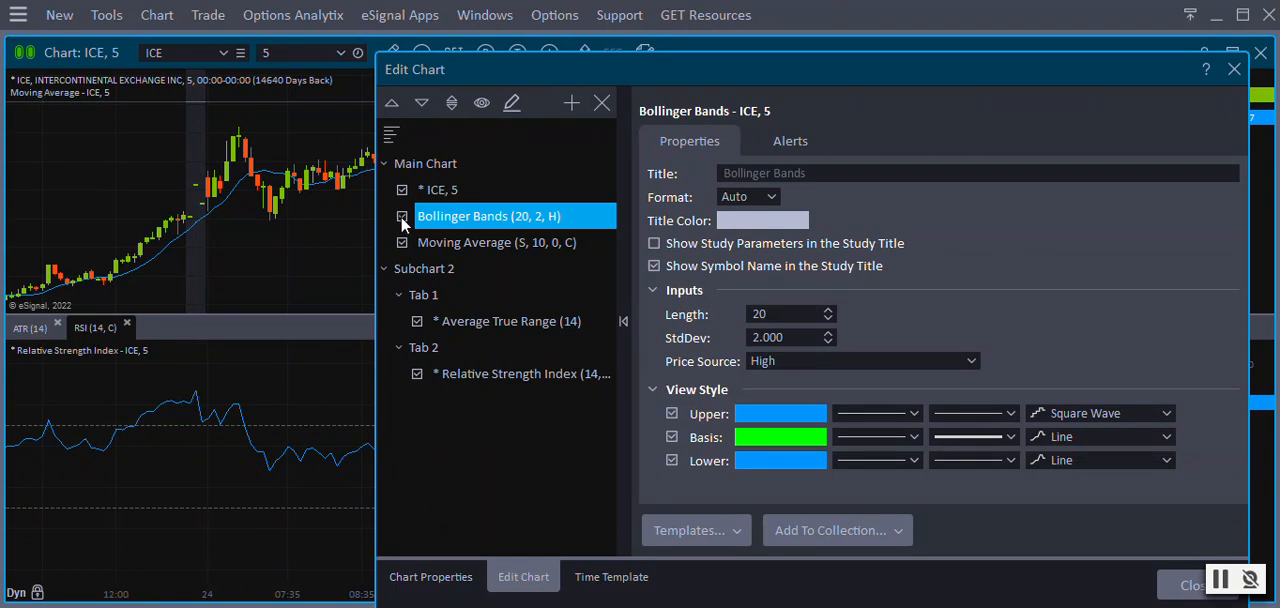
pyautogui.click(401, 216)
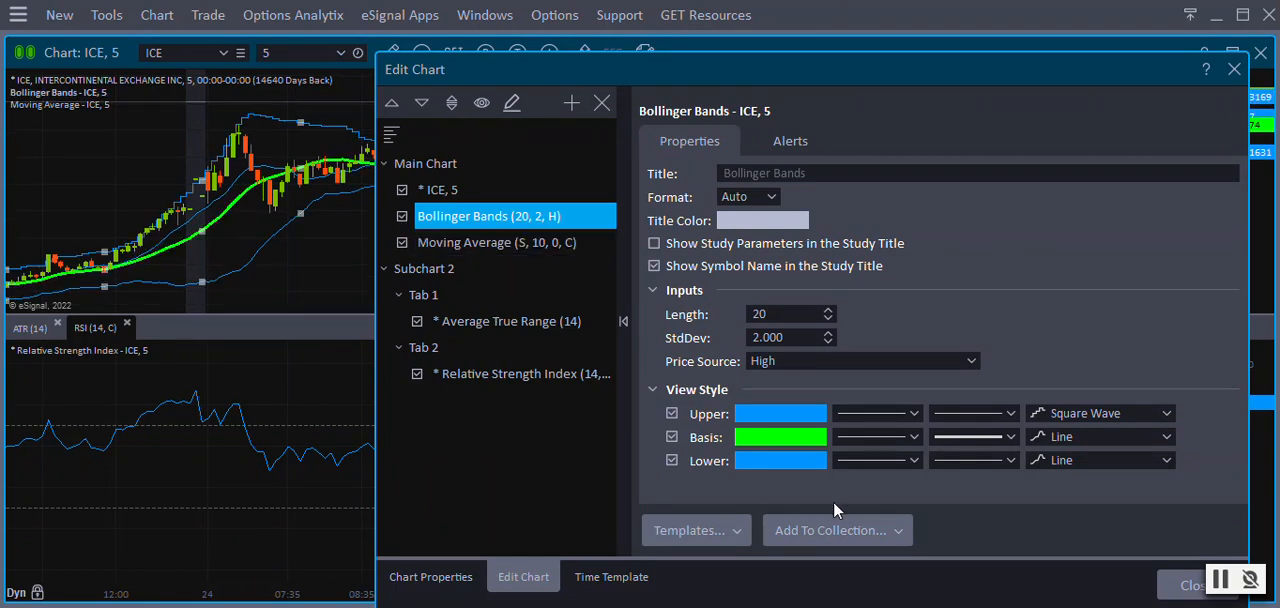
pyautogui.click(1234, 69)
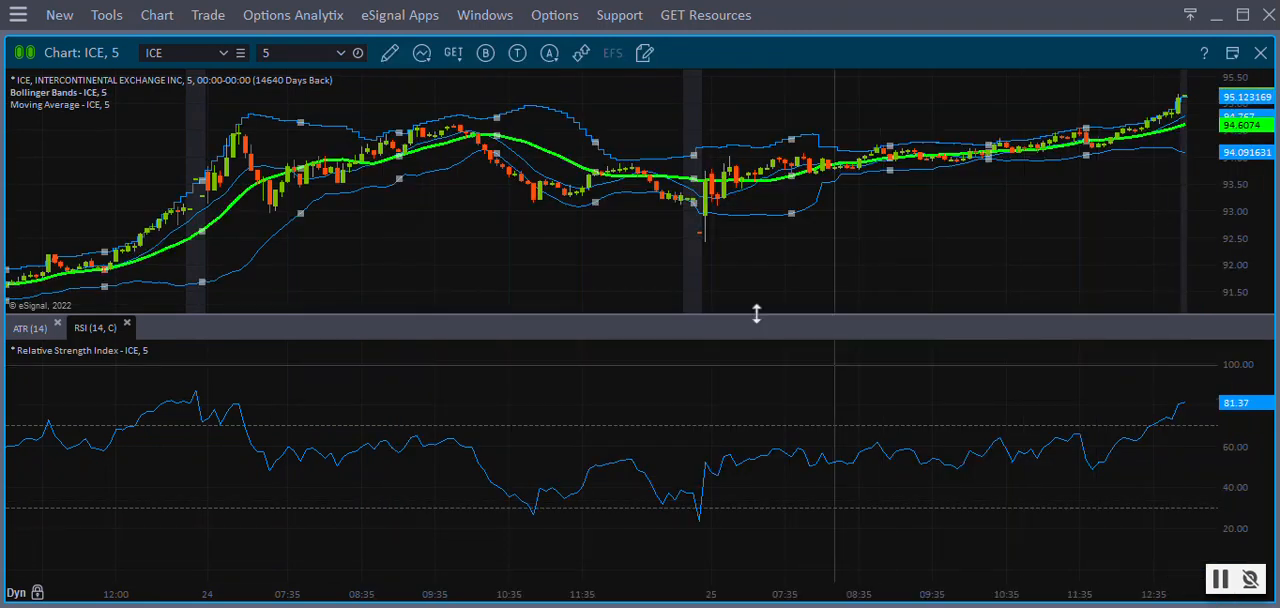
pyautogui.moveTo(718, 277)
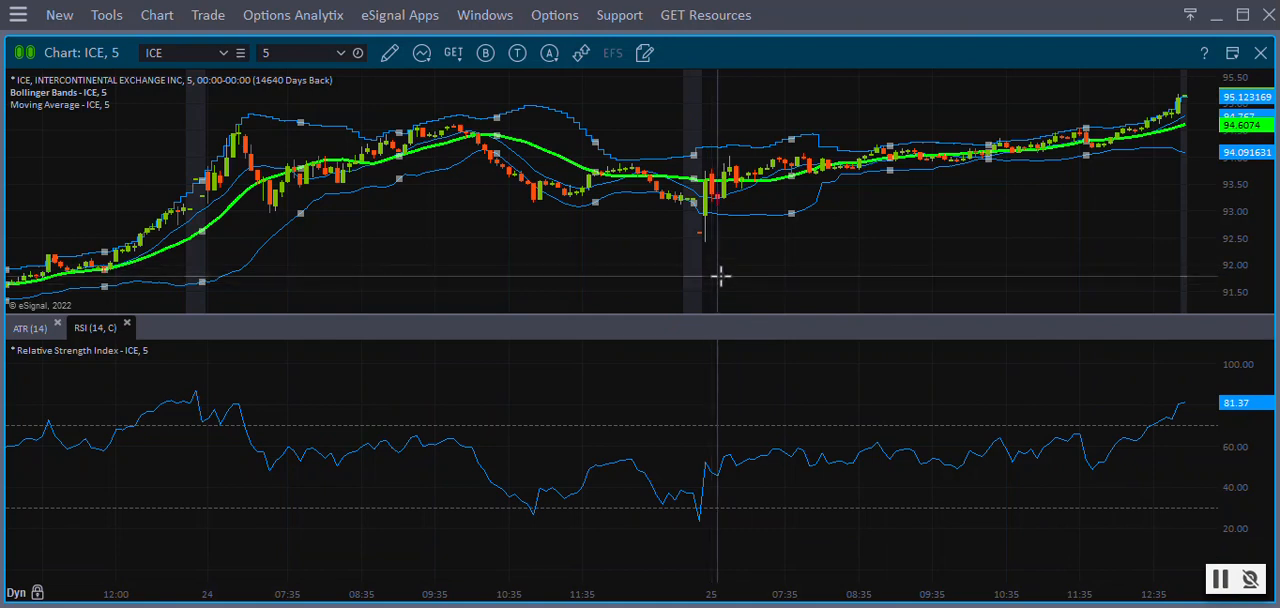
pyautogui.moveTo(600, 250)
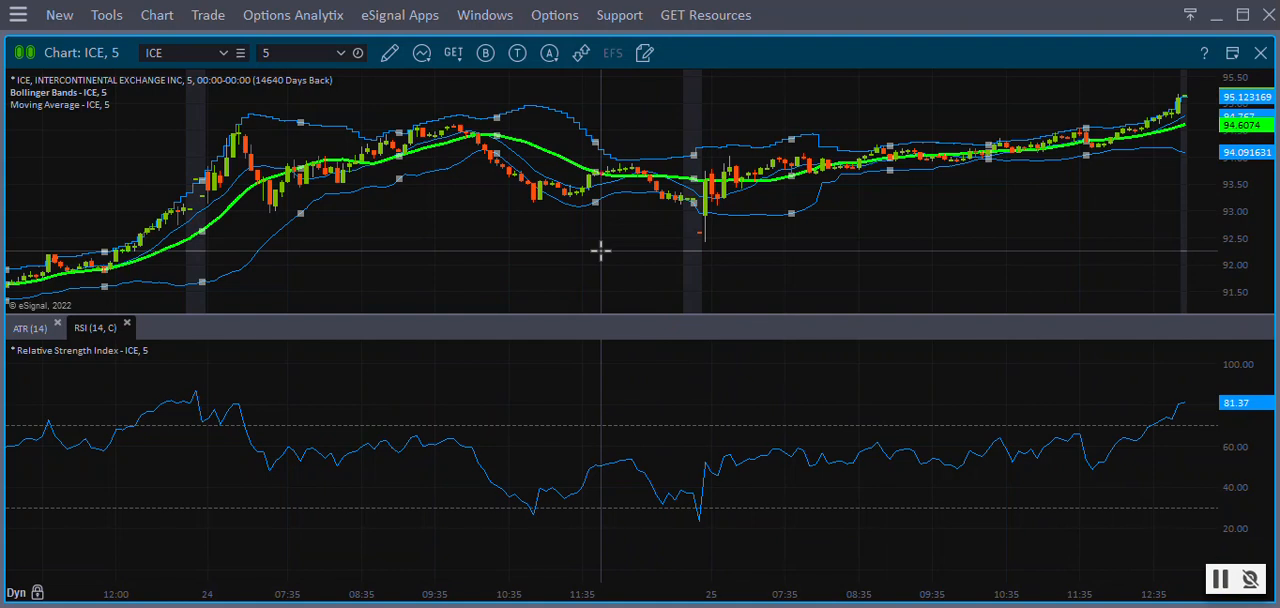
pyautogui.moveTo(540, 293)
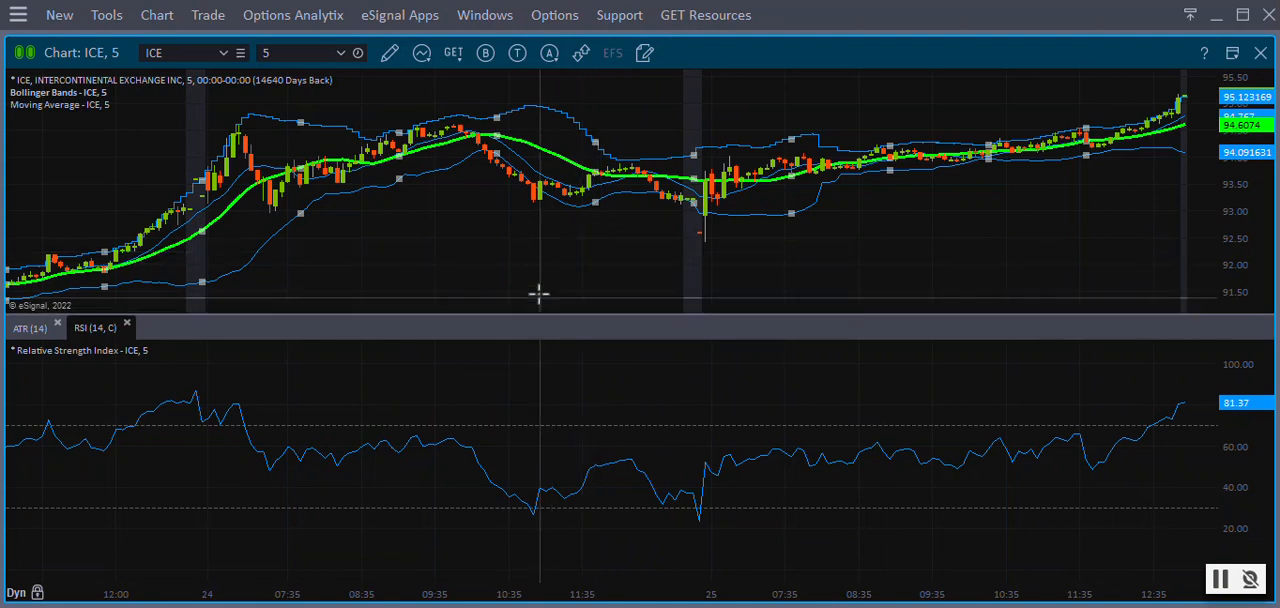
pyautogui.moveTo(568, 168)
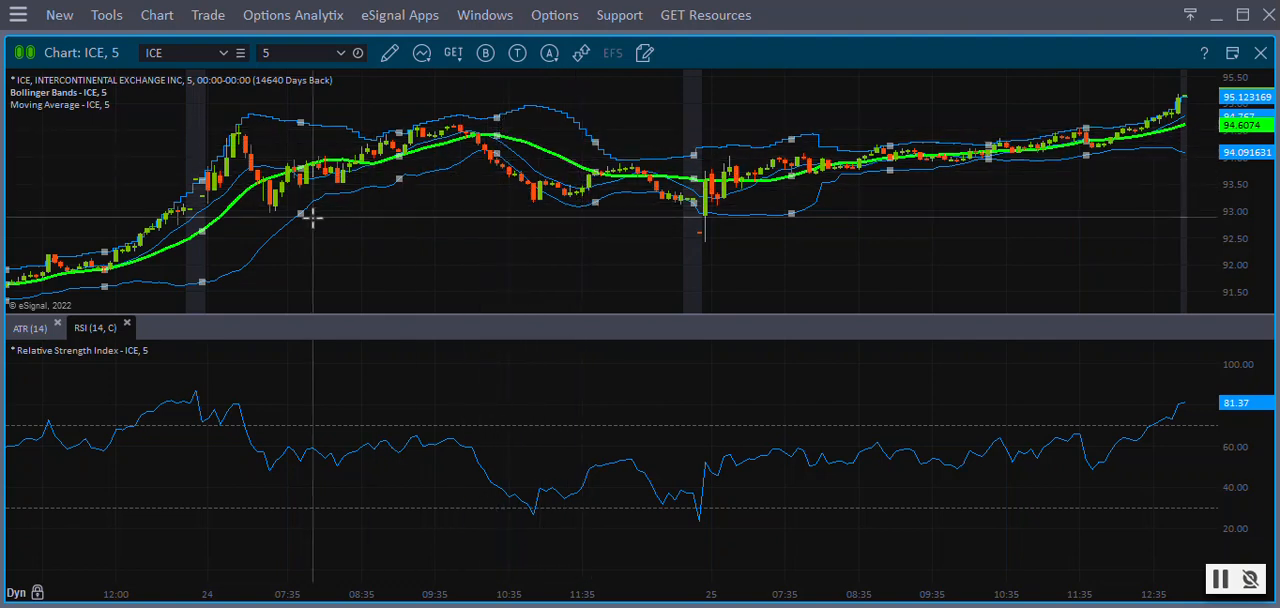
pyautogui.moveTo(400, 248)
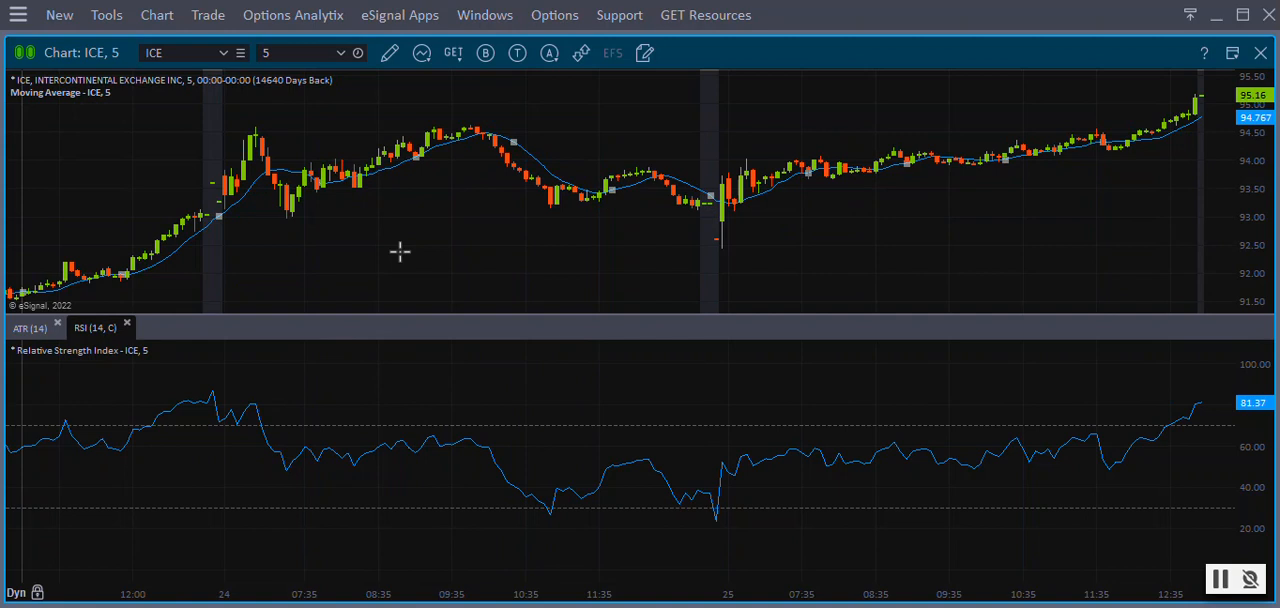
pyautogui.moveTo(450, 438)
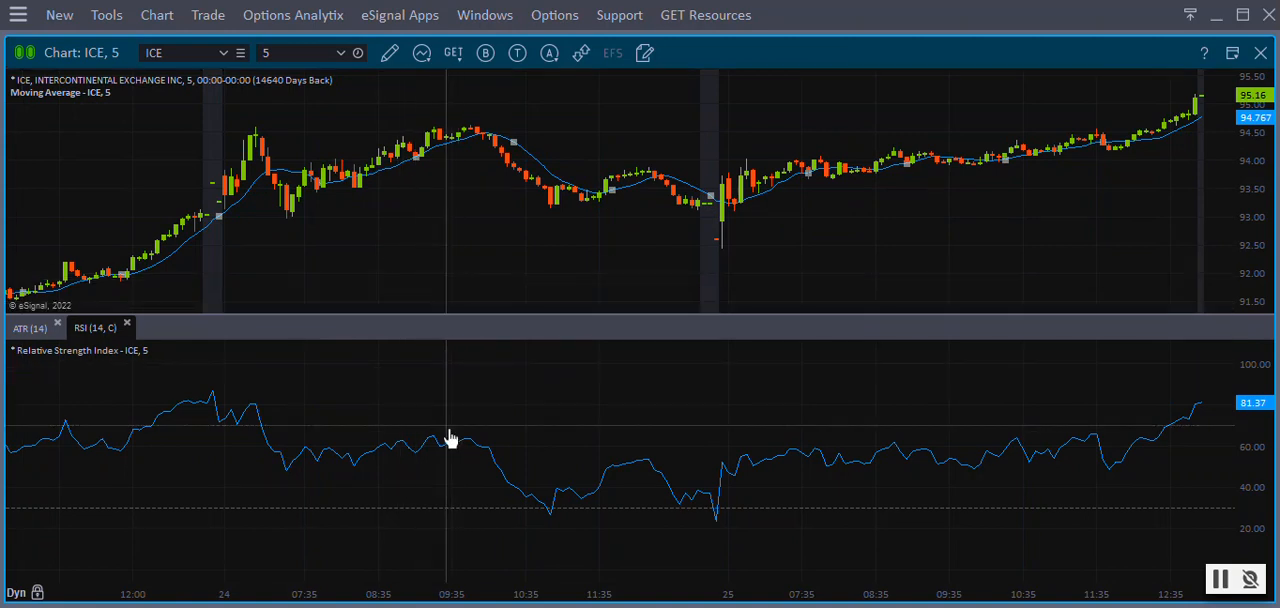
pyautogui.moveTo(467, 448)
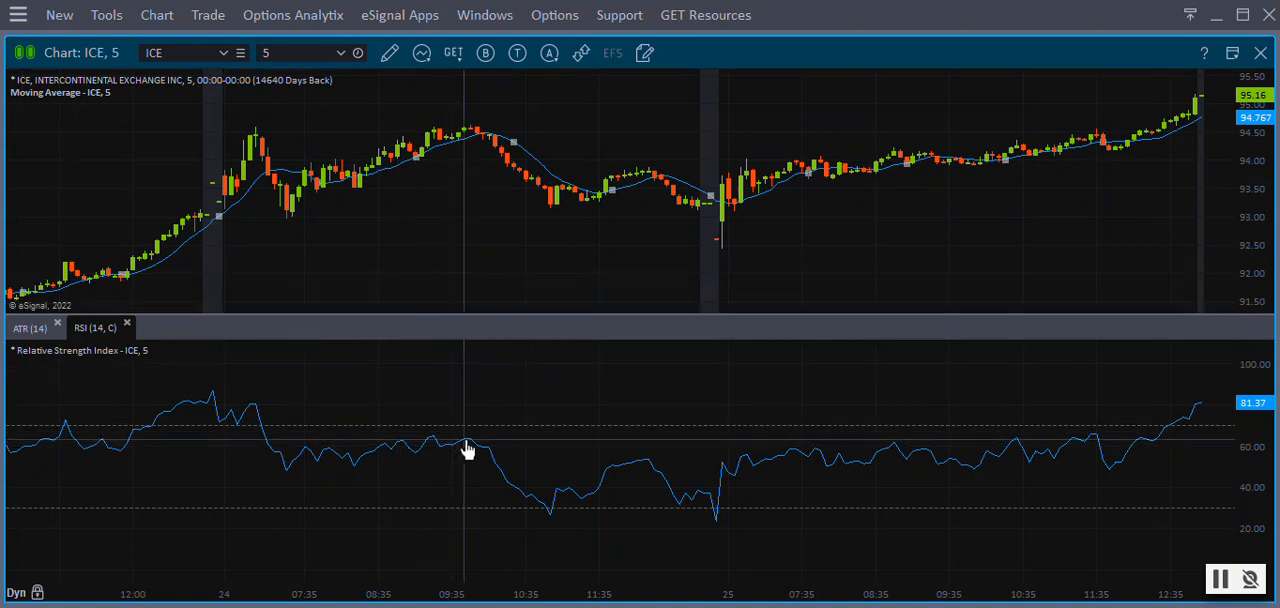
# Remove the 'RSI - ICE, 5' study from its right-click menu
pyautogui.rightClick(468, 448)
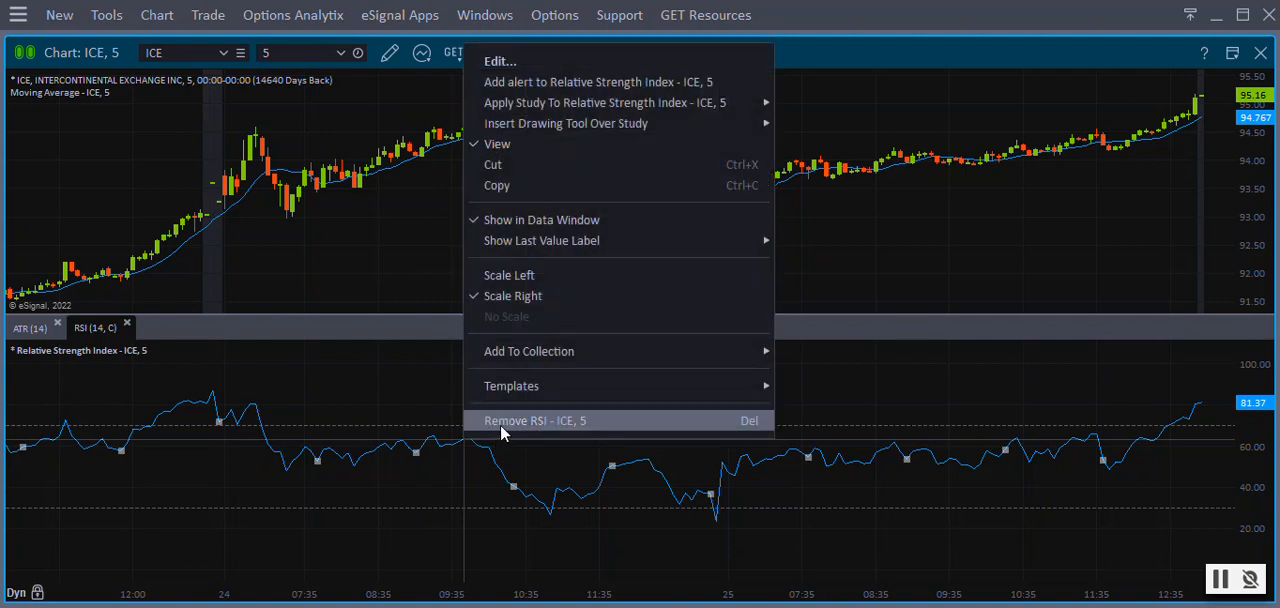
pyautogui.click(534, 420)
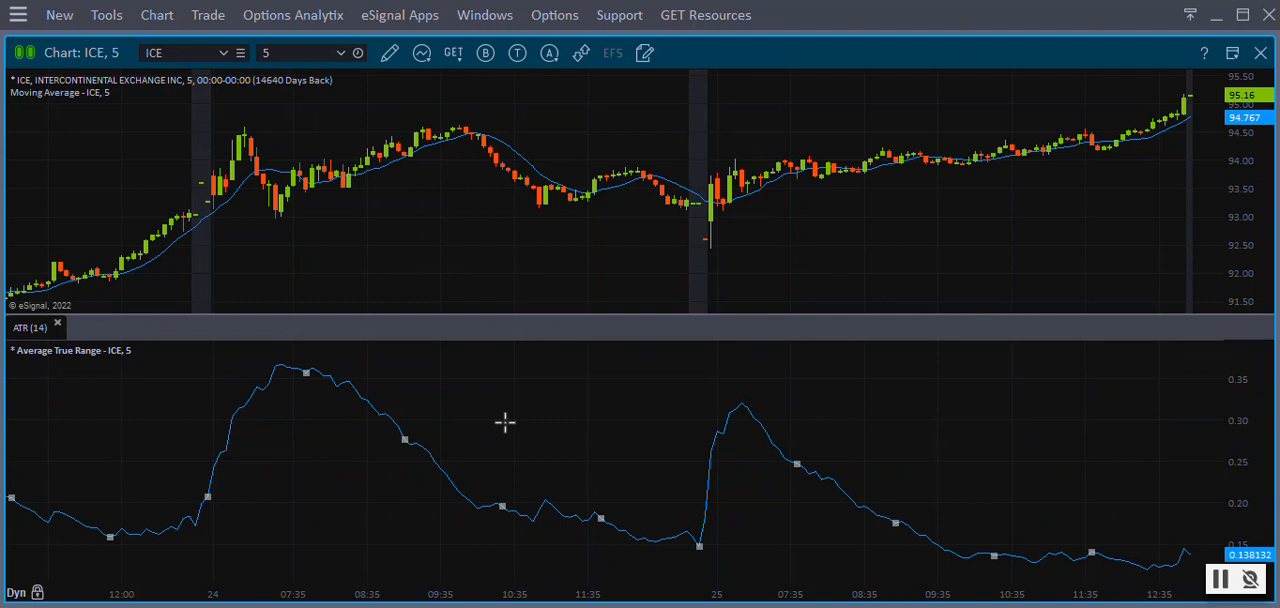
pyautogui.moveTo(495, 375)
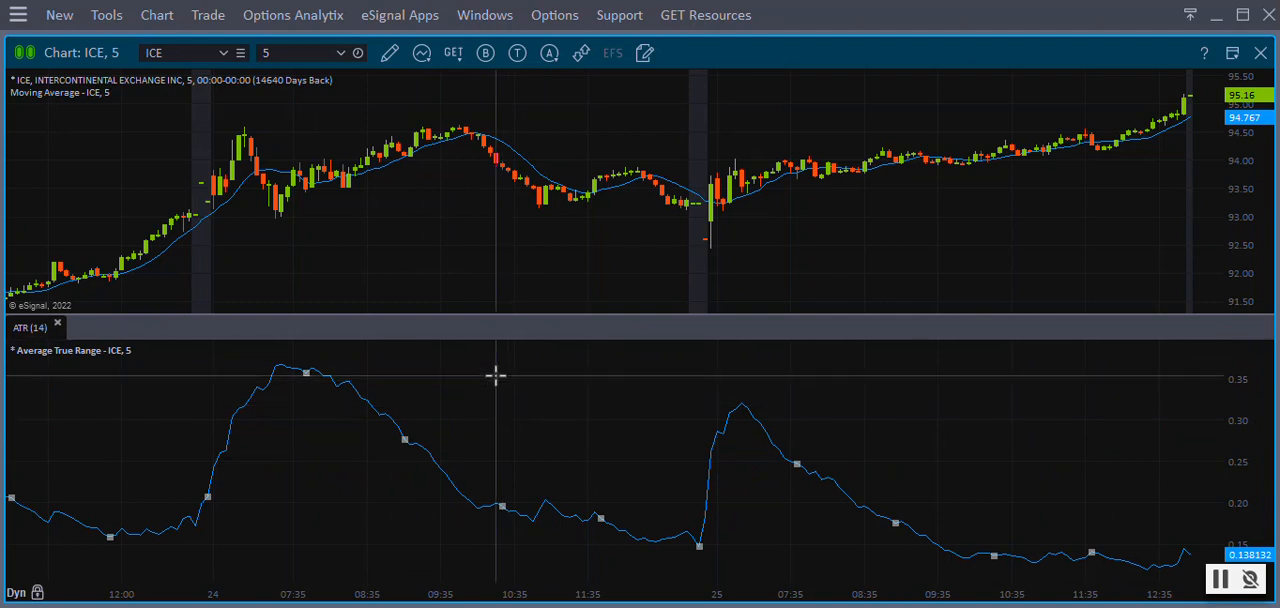
pyautogui.moveTo(492, 264)
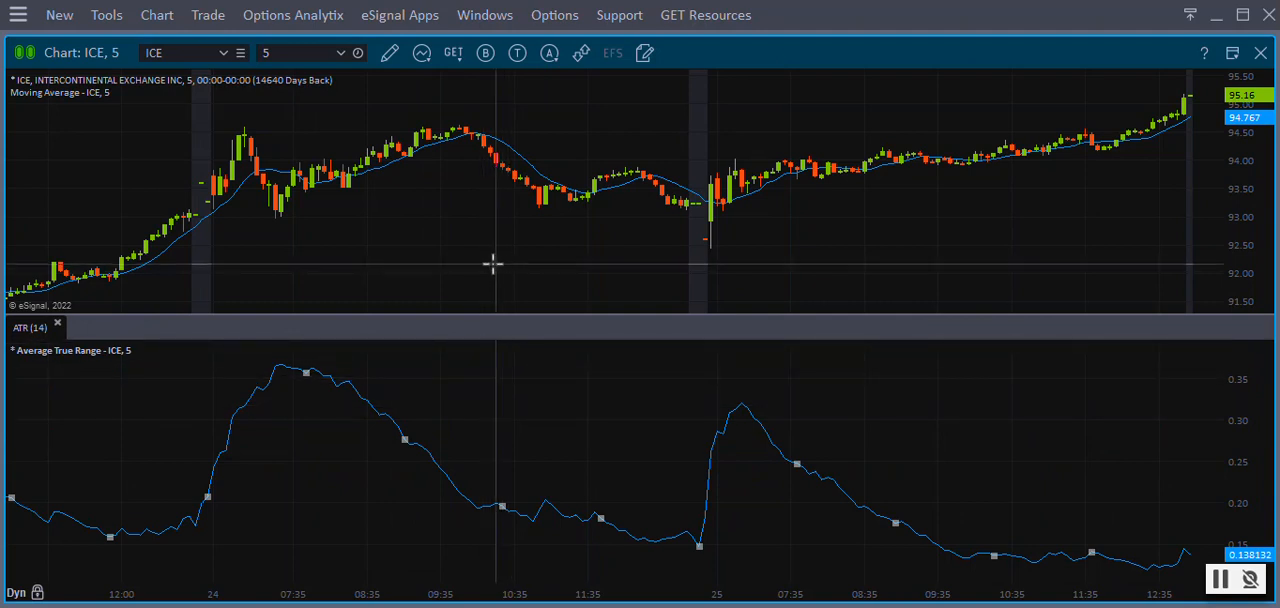
pyautogui.moveTo(497, 241)
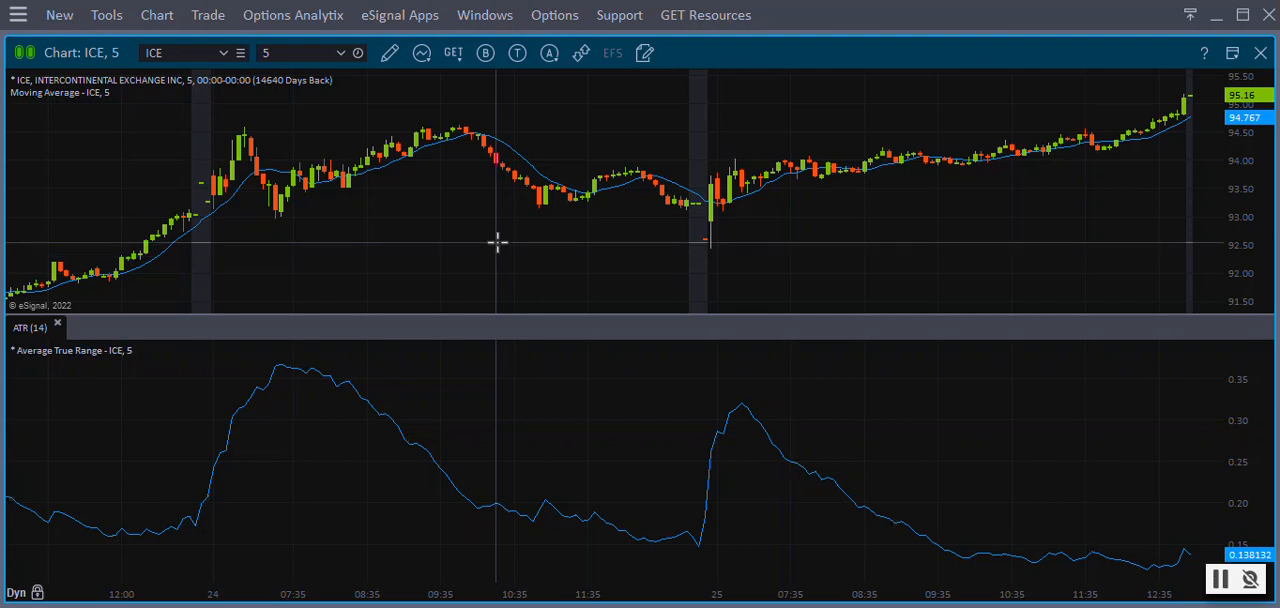
# Right-click the main ICE price chart to show its context menu
pyautogui.rightClick(498, 241)
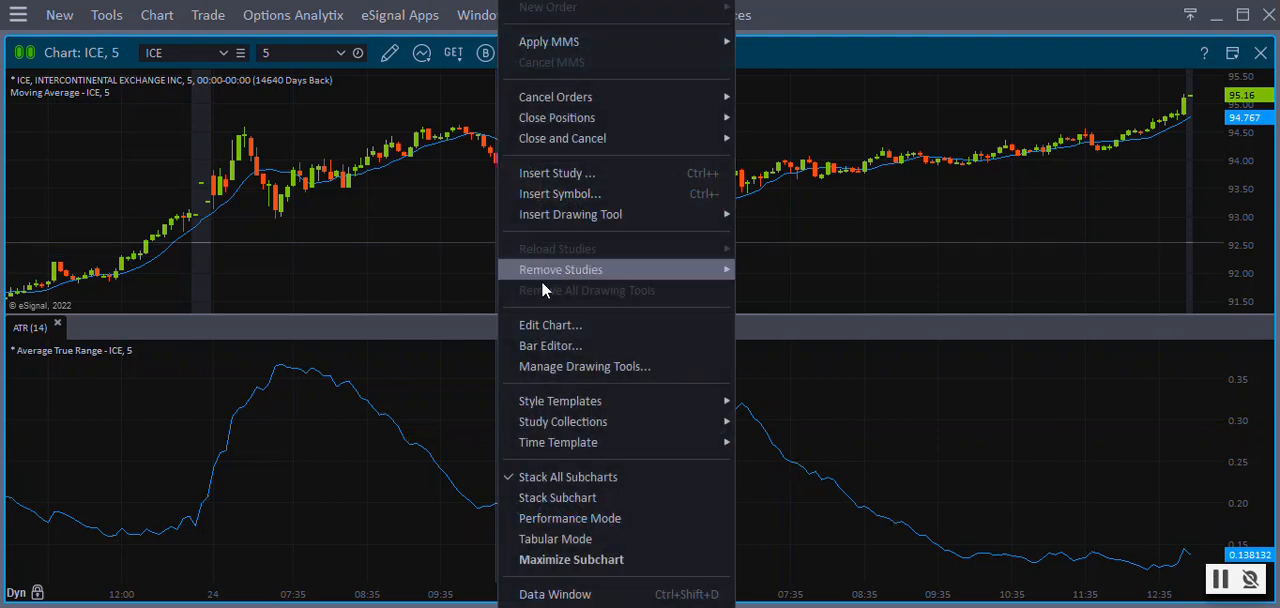
# In Edit Chart, delete Average True Range (14) from Subchart 2
pyautogui.click(550, 325)
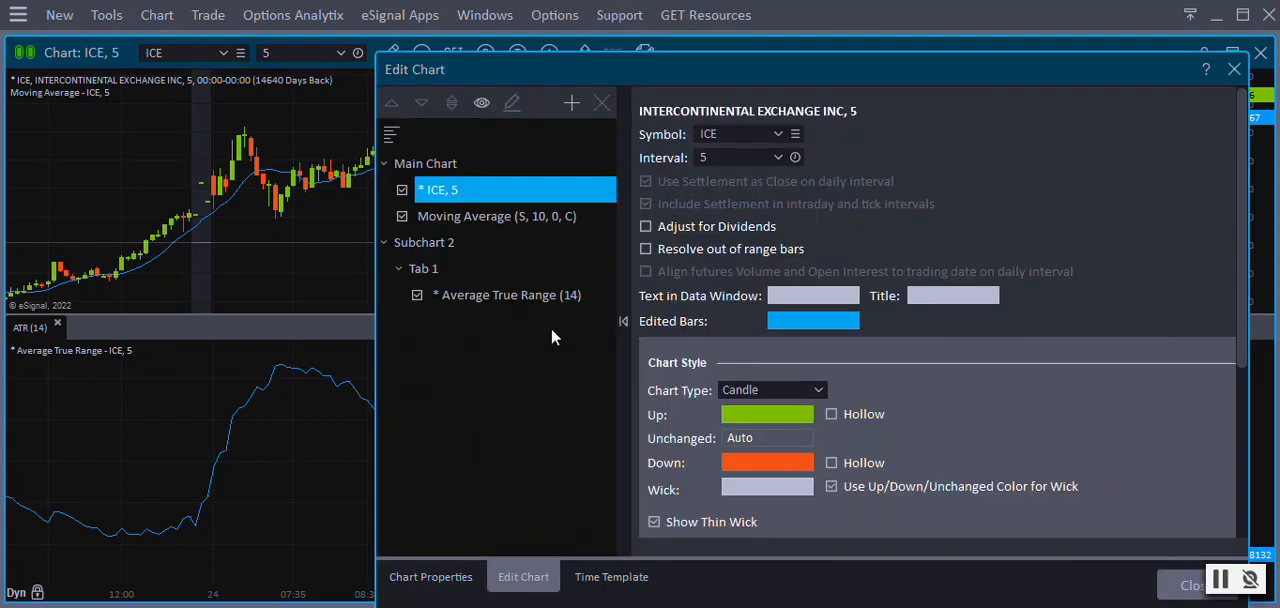
pyautogui.click(508, 294)
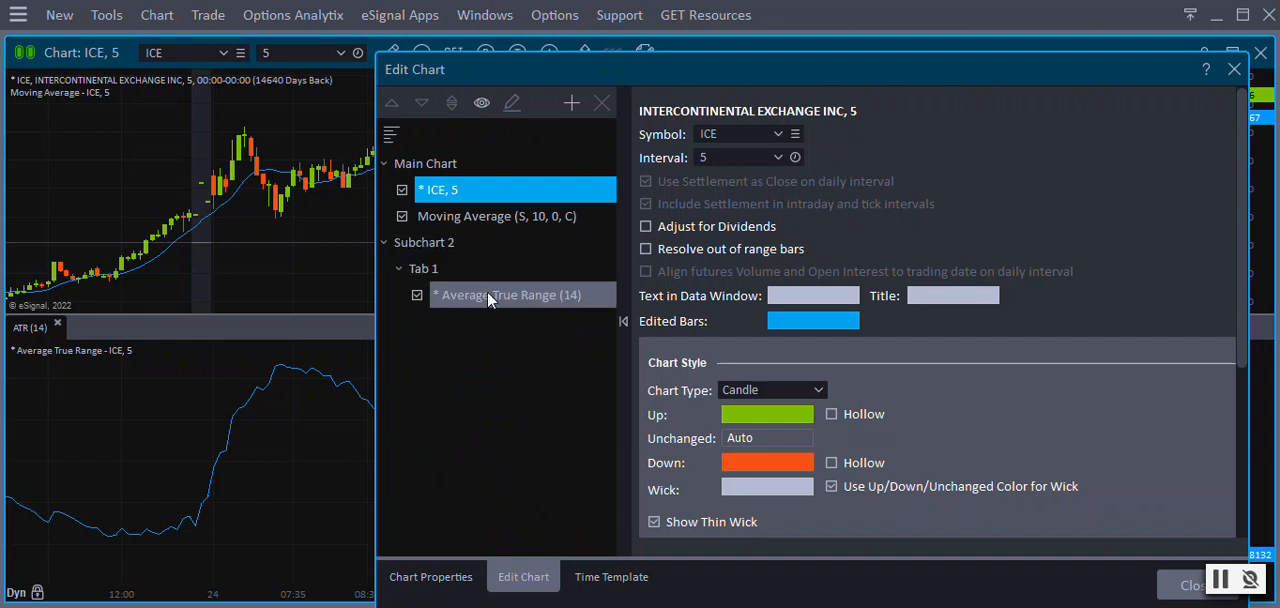
pyautogui.click(509, 294)
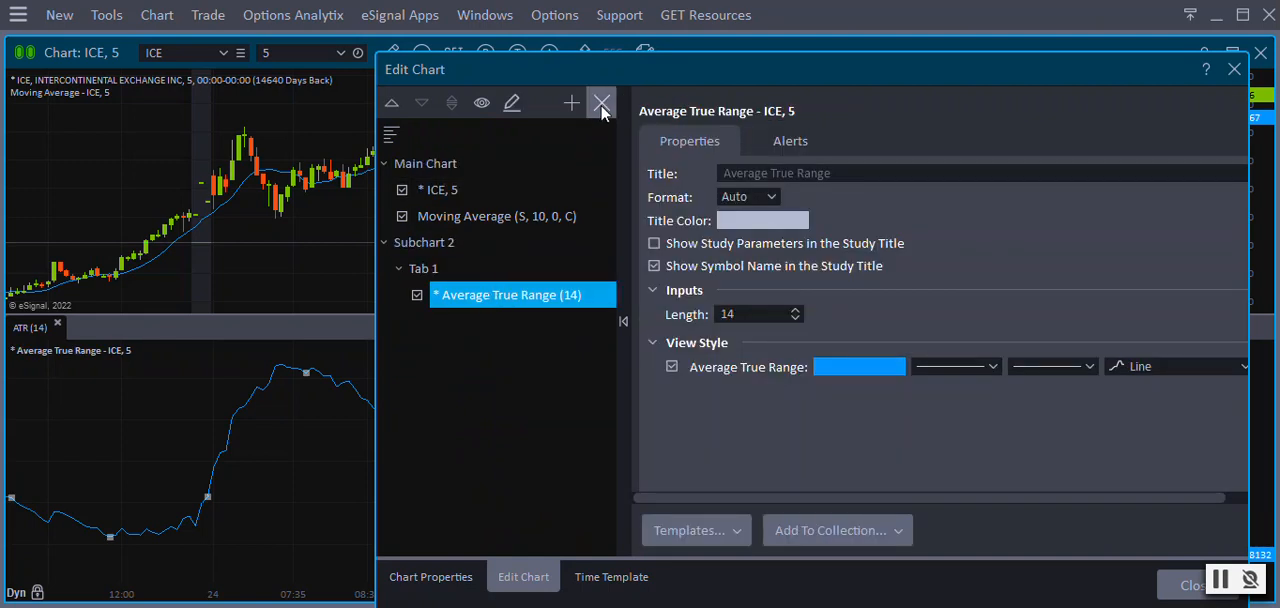
pyautogui.click(440, 189)
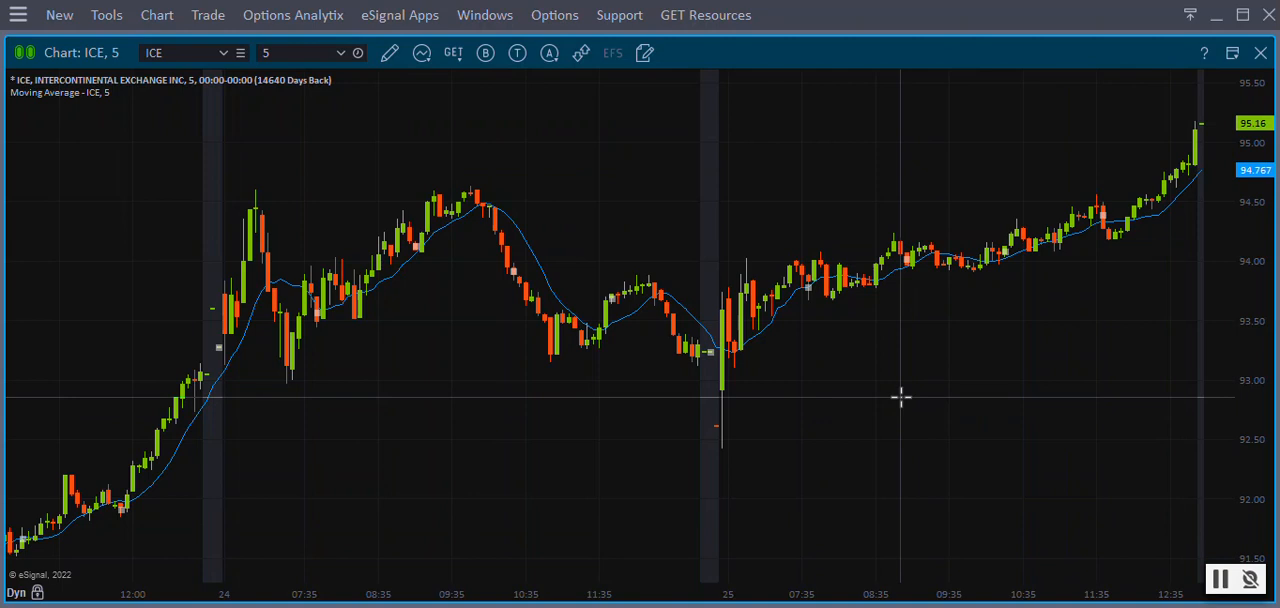
pyautogui.moveTo(982, 487)
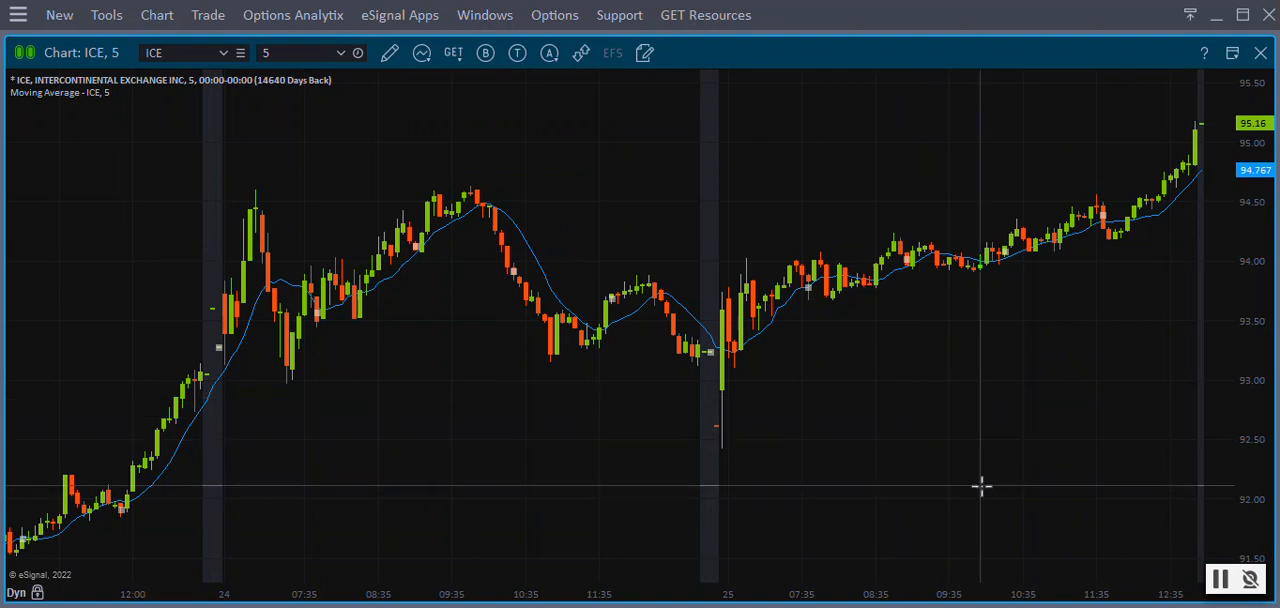